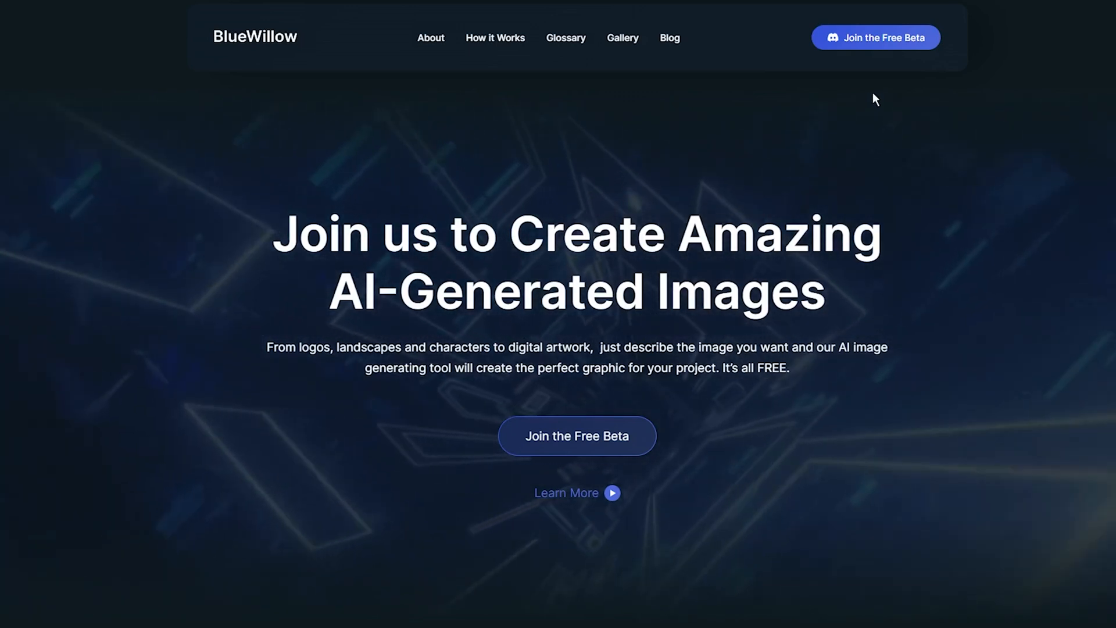
{"action": "mouse_move", "coordinate": [568, 139]}
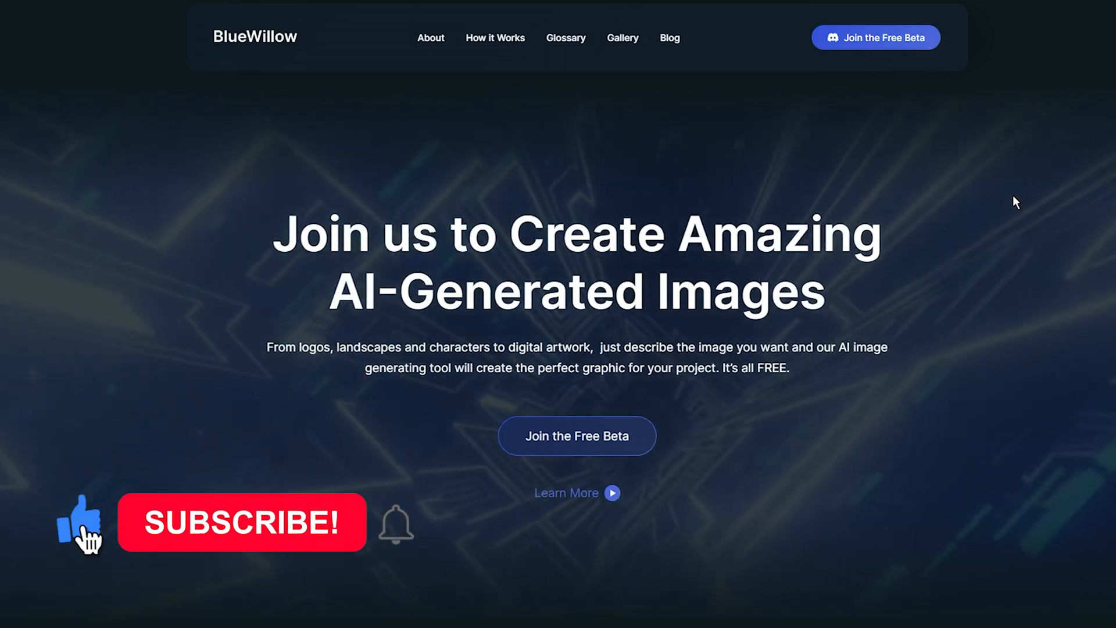
Step: Join the free BlueWillow beta on Discord from the BlueWillow homepage
{"action": "left_click", "coordinate": [242, 522]}
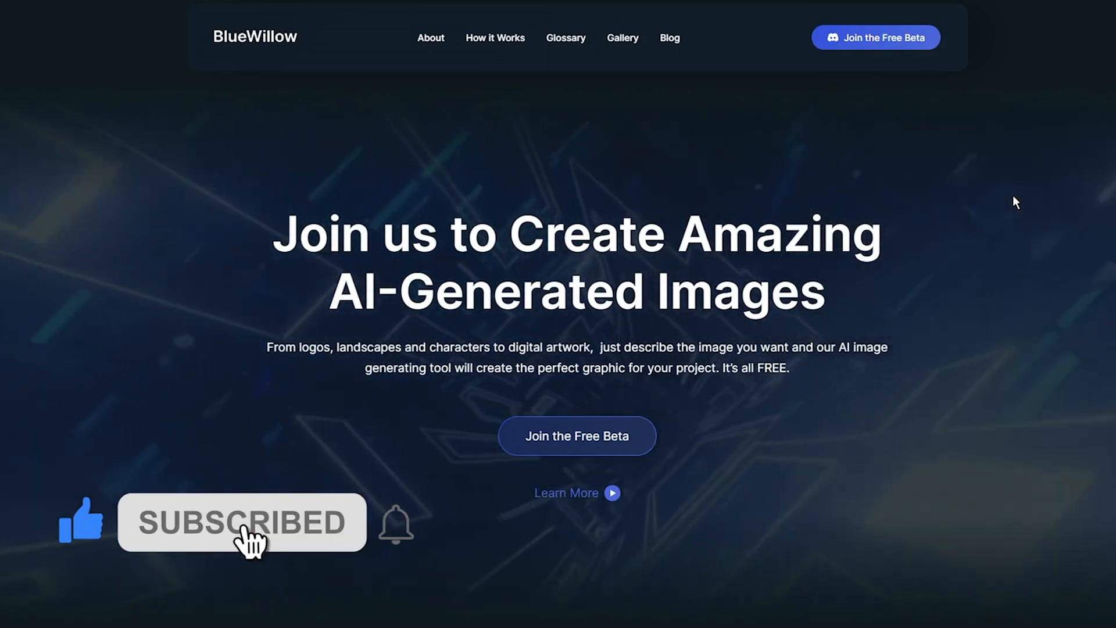
{"action": "mouse_move", "coordinate": [396, 525]}
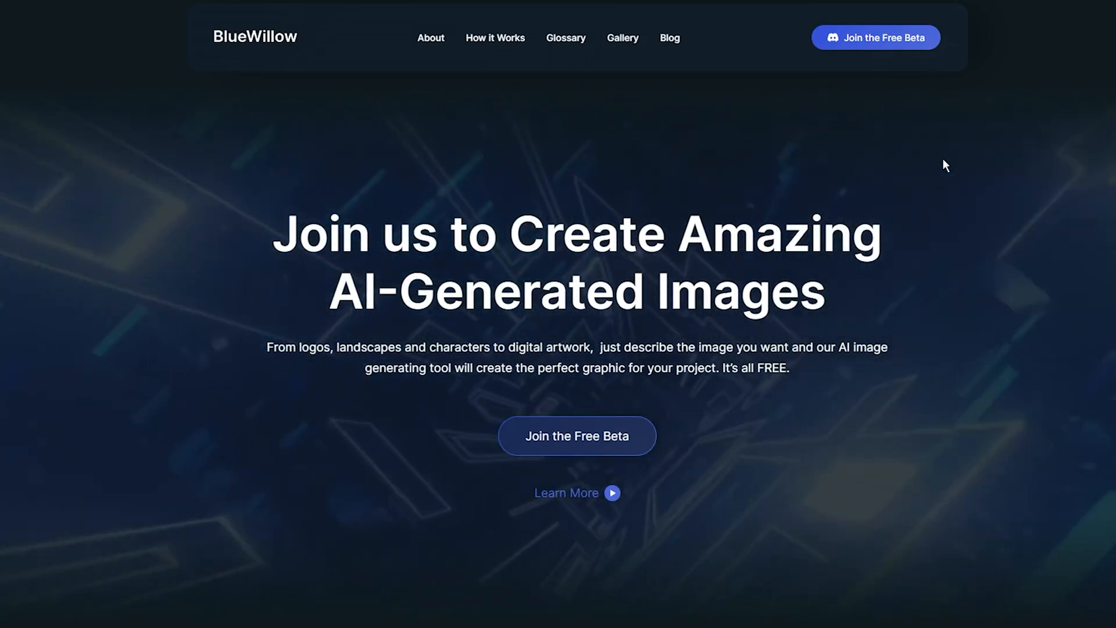
{"action": "mouse_move", "coordinate": [895, 130]}
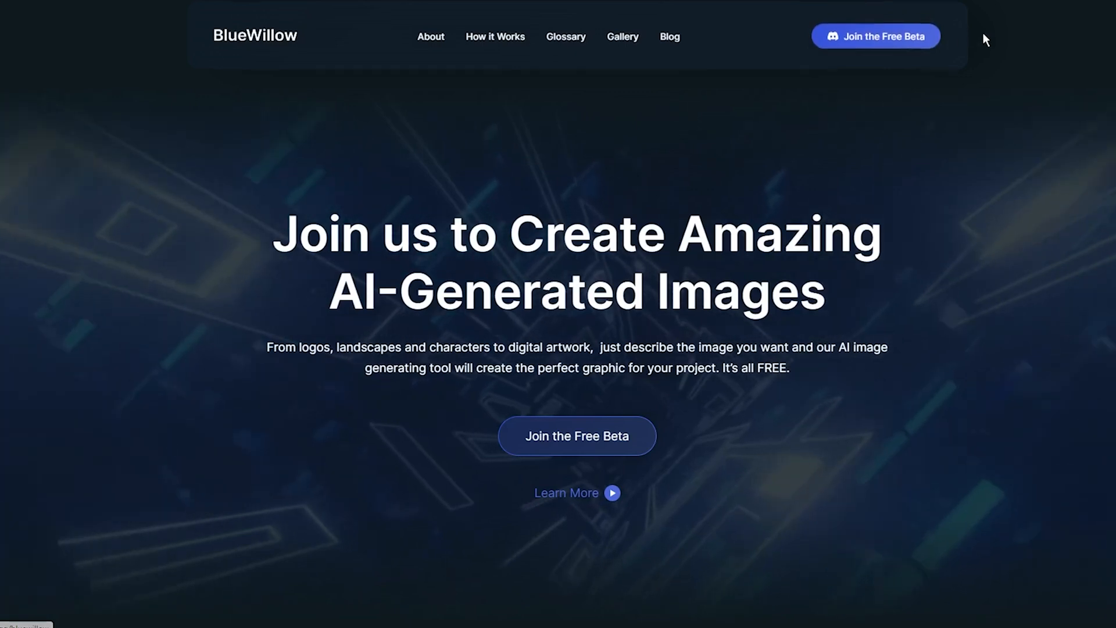
{"action": "mouse_move", "coordinate": [900, 41]}
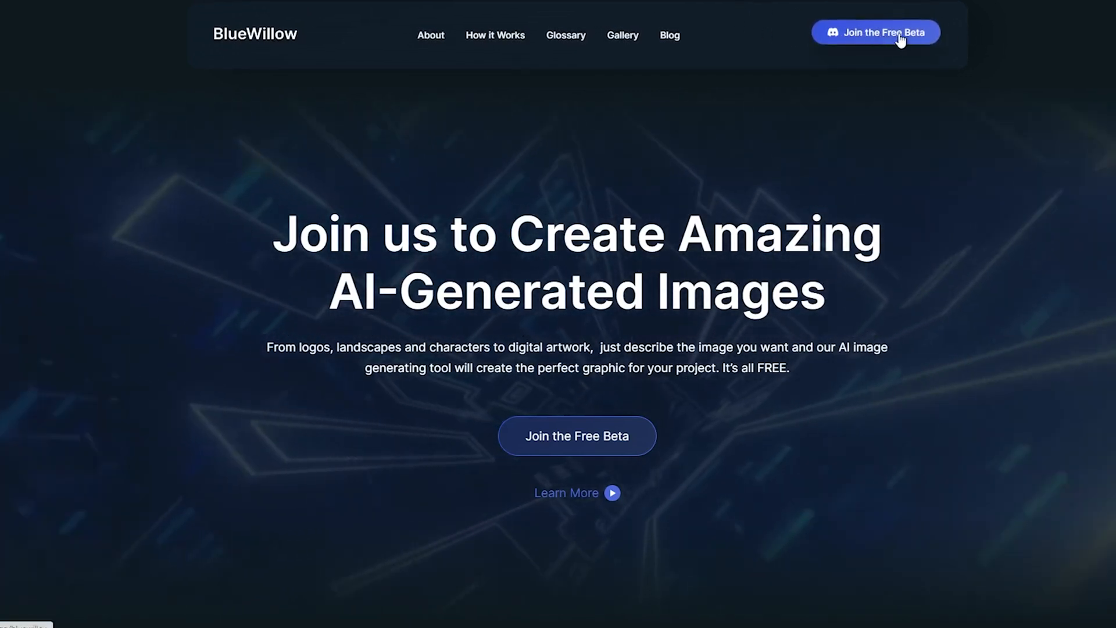
{"action": "left_click", "coordinate": [875, 32]}
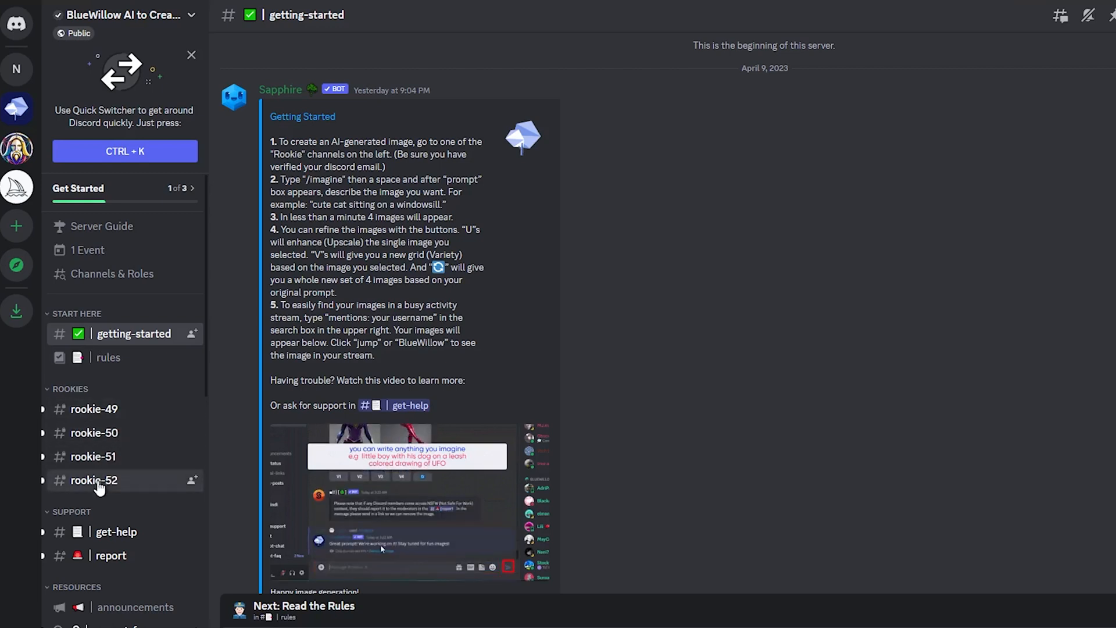
Step: Open rookie-52 and scroll through users' prompts, four-image grids and upscales
{"action": "left_click", "coordinate": [95, 480]}
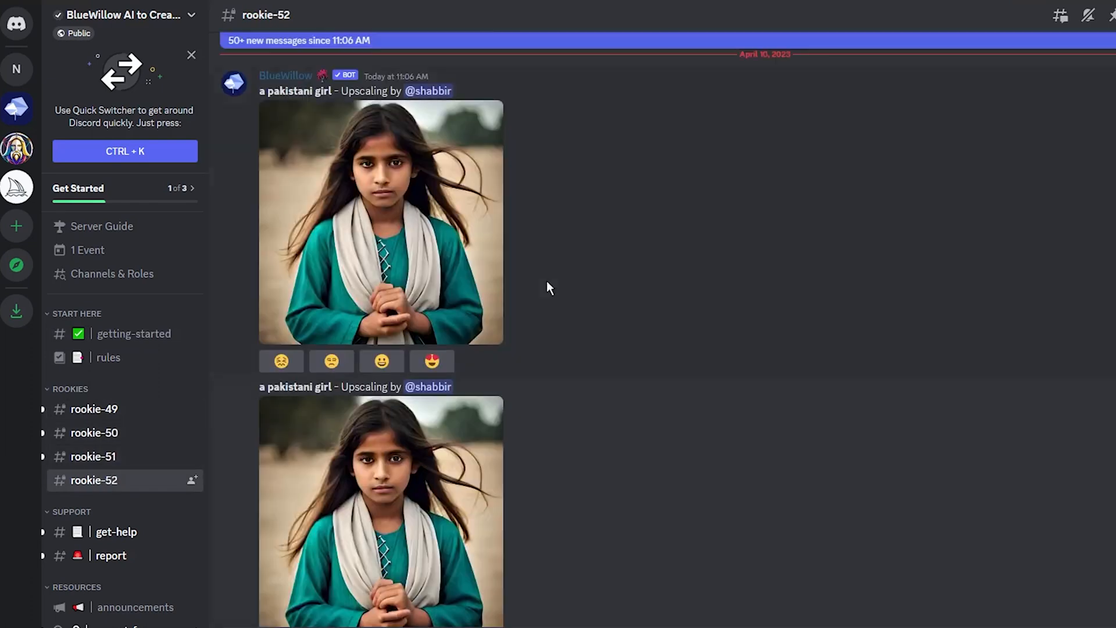
{"action": "scroll", "scroll_direction": "down", "scroll_amount": 3}
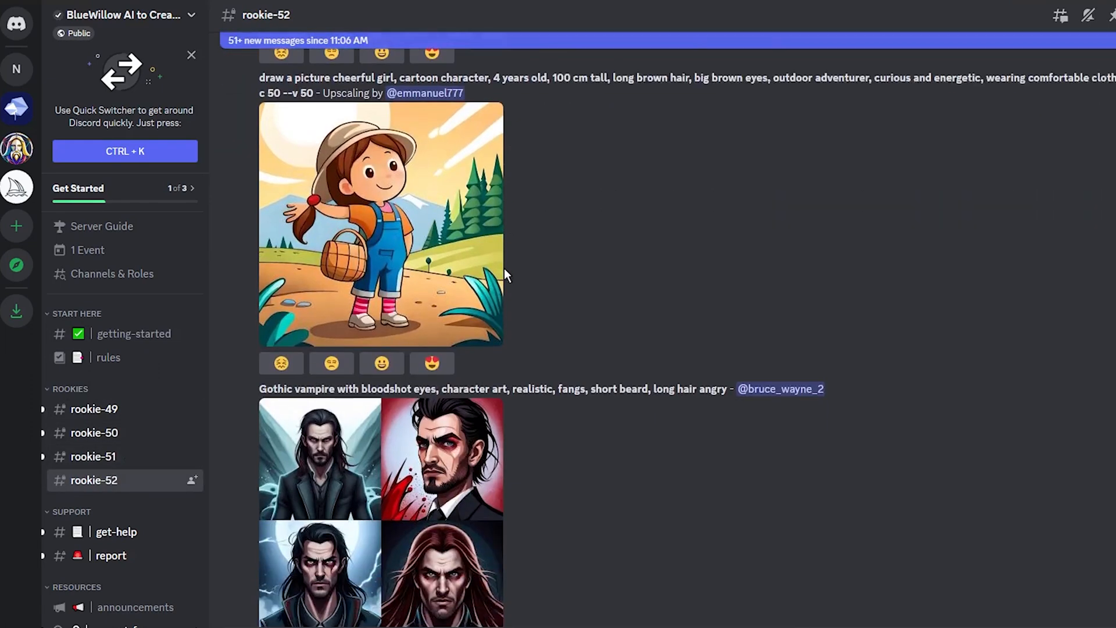
{"action": "scroll", "scroll_direction": "down", "scroll_amount": 3}
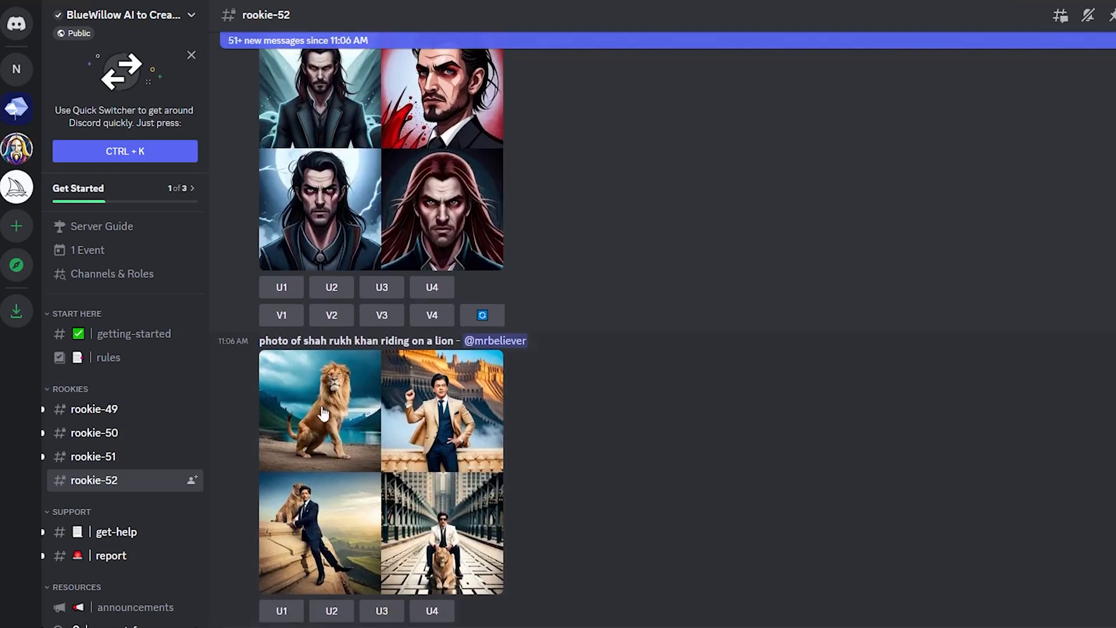
{"action": "scroll", "scroll_direction": "down", "scroll_amount": 3}
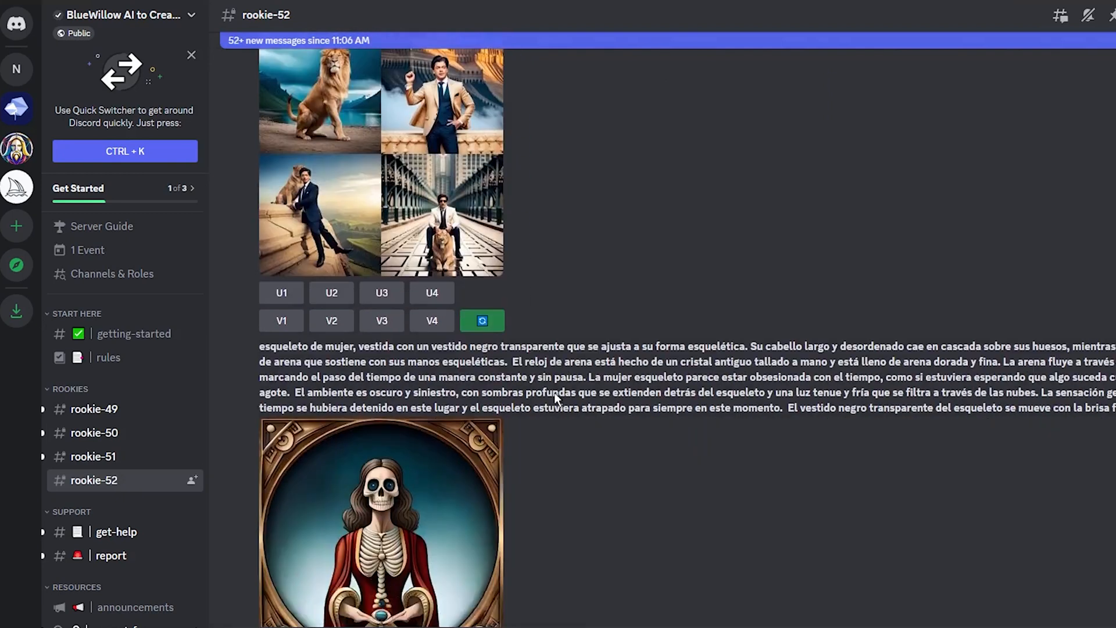
{"action": "scroll", "scroll_direction": "down", "scroll_amount": 3}
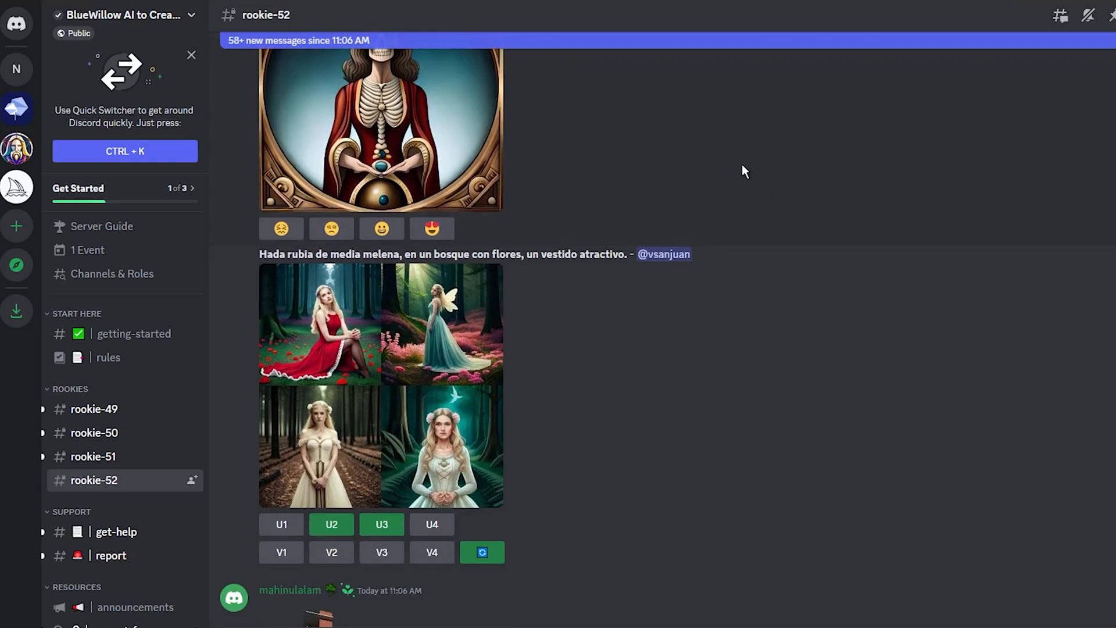
{"action": "mouse_move", "coordinate": [758, 238]}
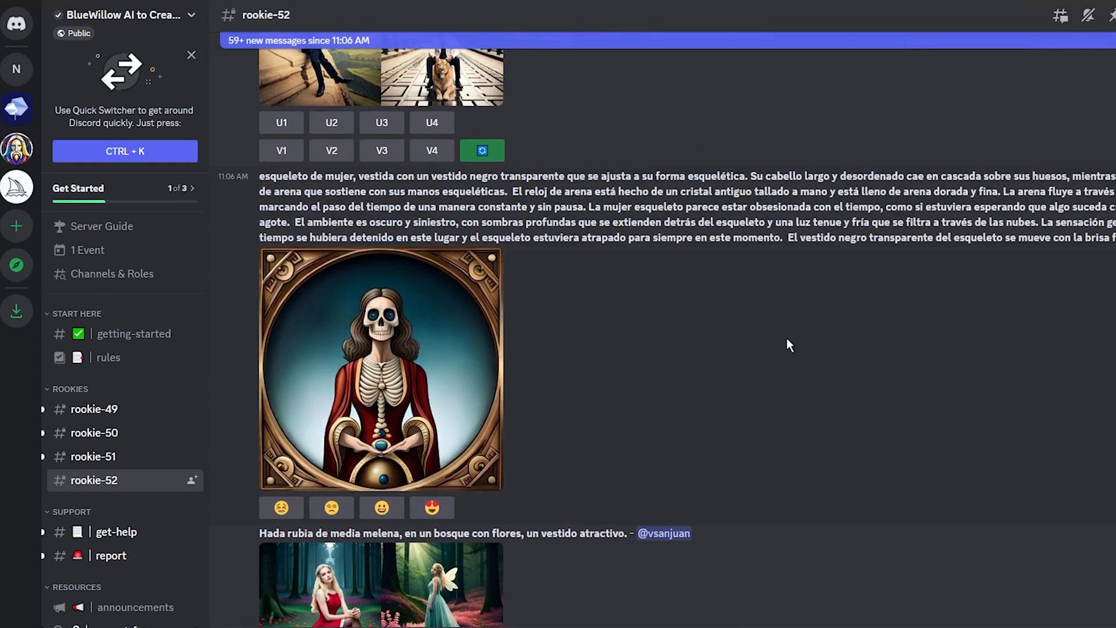
{"action": "mouse_move", "coordinate": [17, 225]}
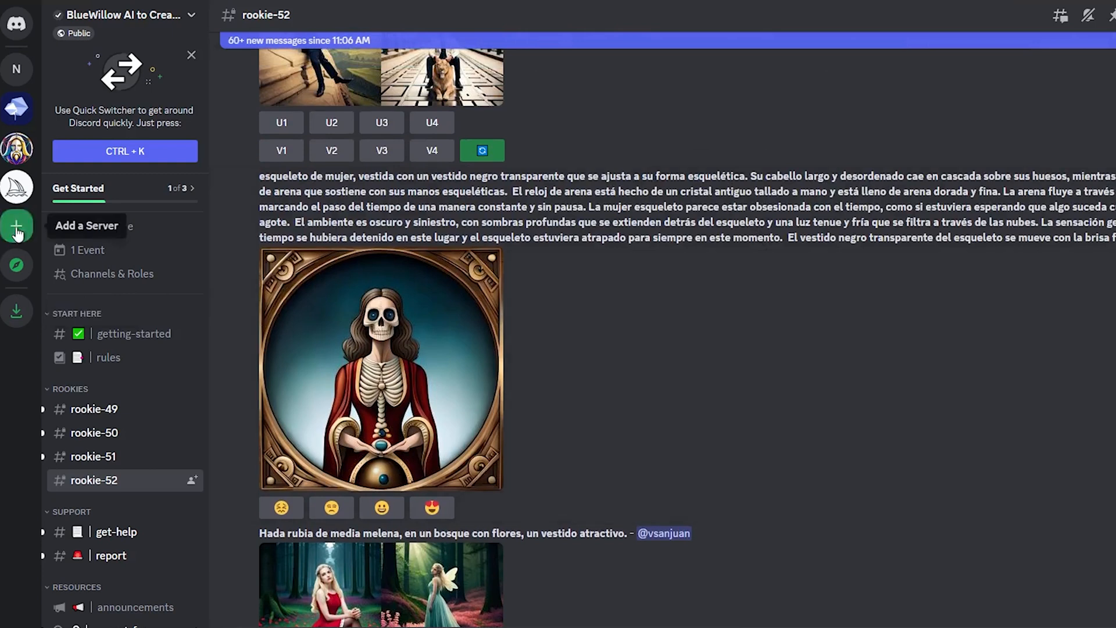
Step: Create a 'For me and my friends' Discord server named BlueNech
{"action": "left_click", "coordinate": [16, 226]}
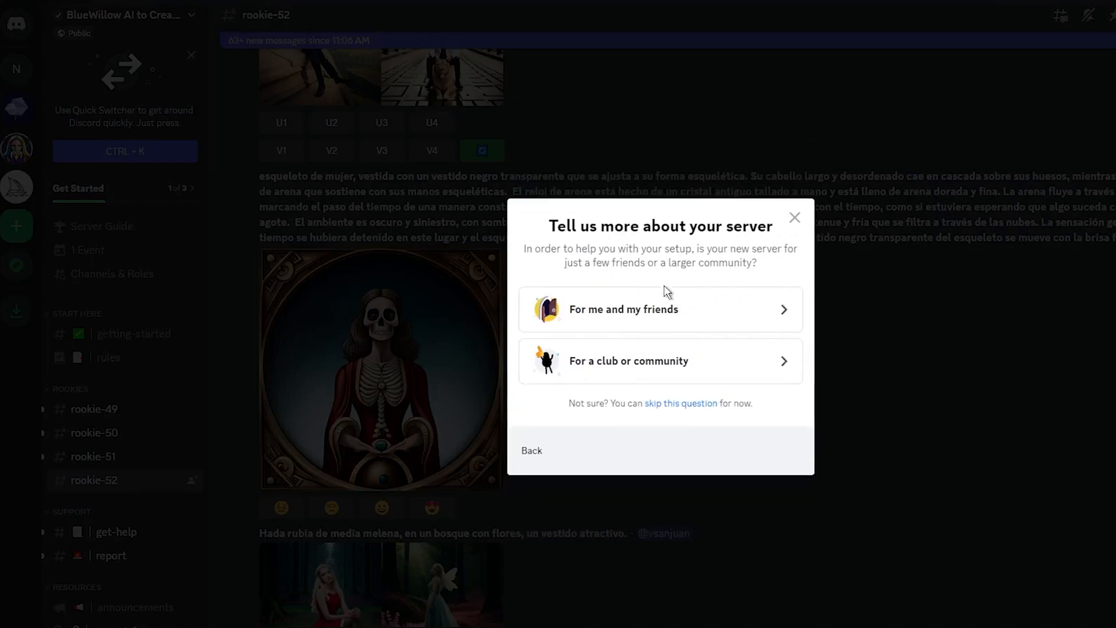
{"action": "mouse_move", "coordinate": [681, 318]}
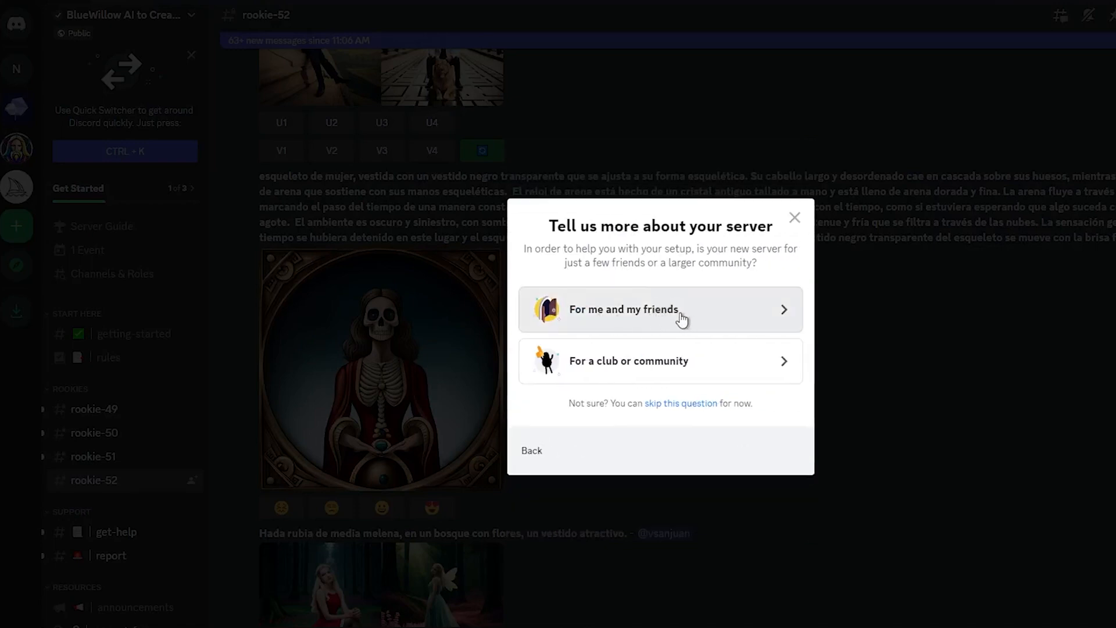
{"action": "left_click", "coordinate": [623, 309]}
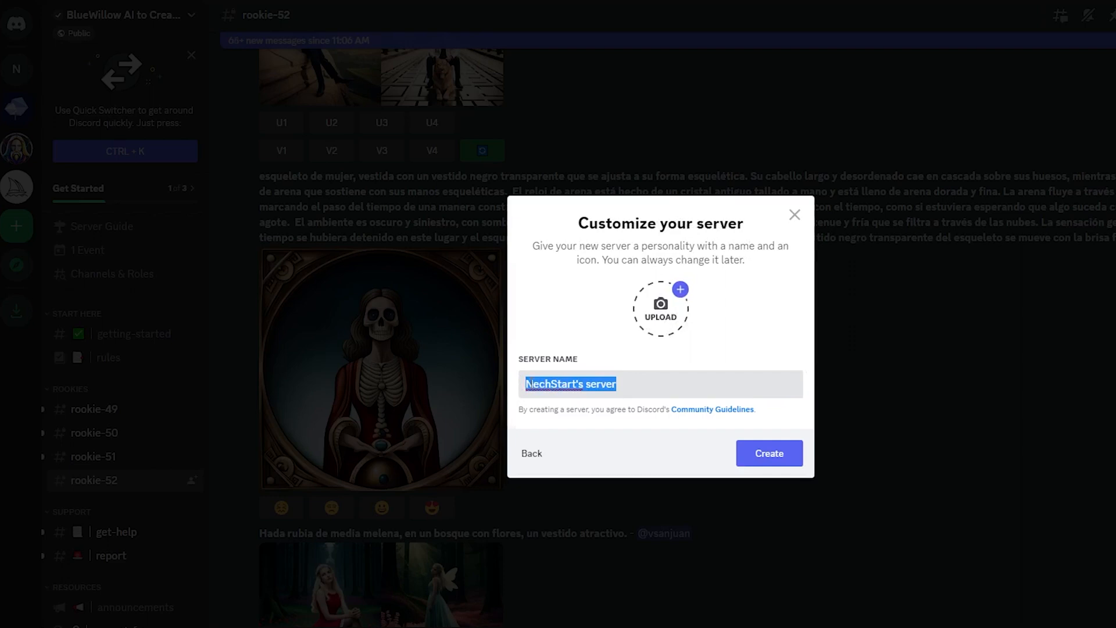
{"action": "type", "text": "BlueNech"}
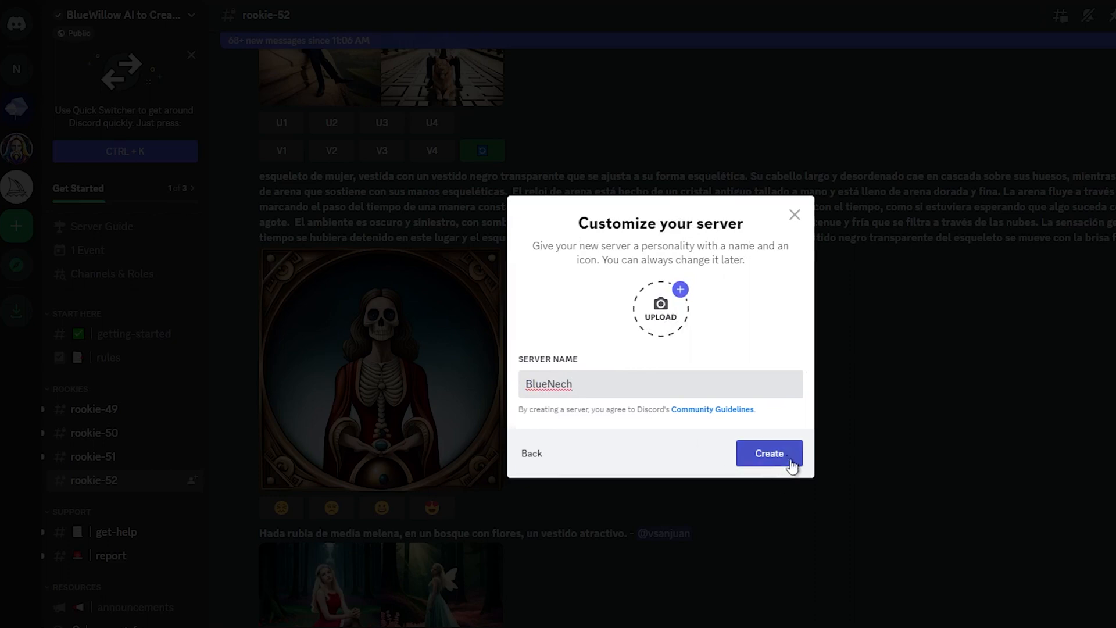
{"action": "left_click", "coordinate": [768, 453]}
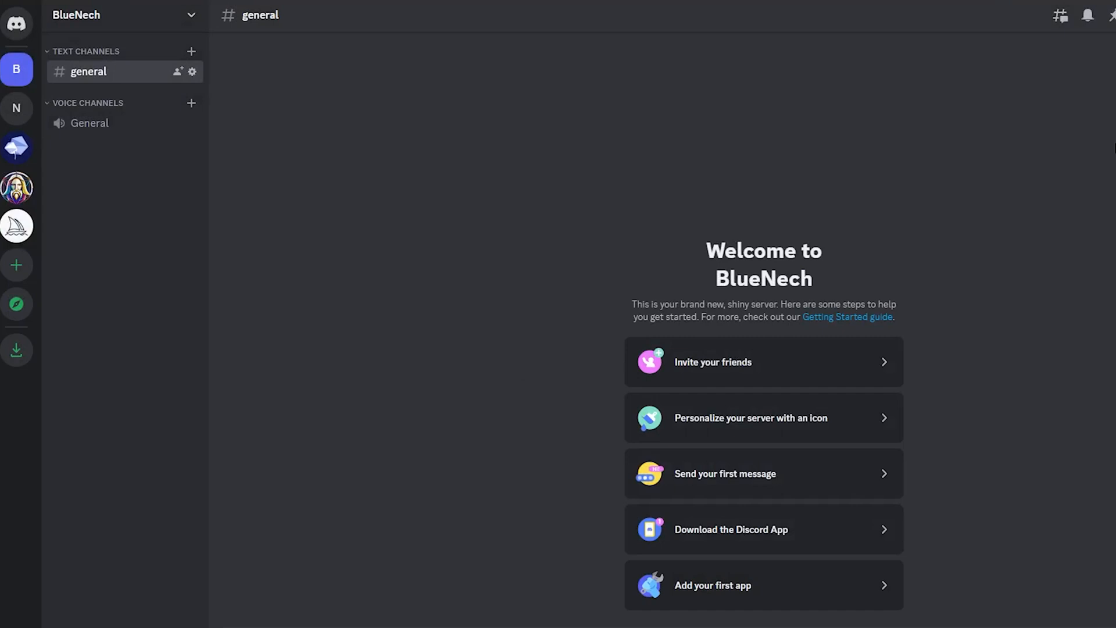
{"action": "mouse_move", "coordinate": [774, 86]}
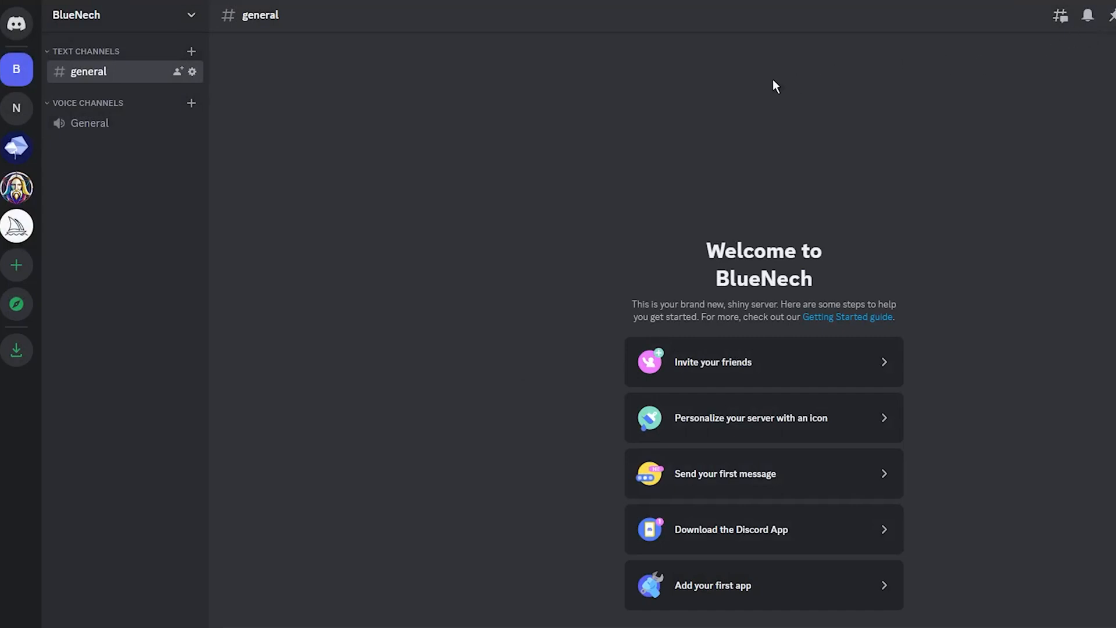
{"action": "mouse_move", "coordinate": [16, 147]}
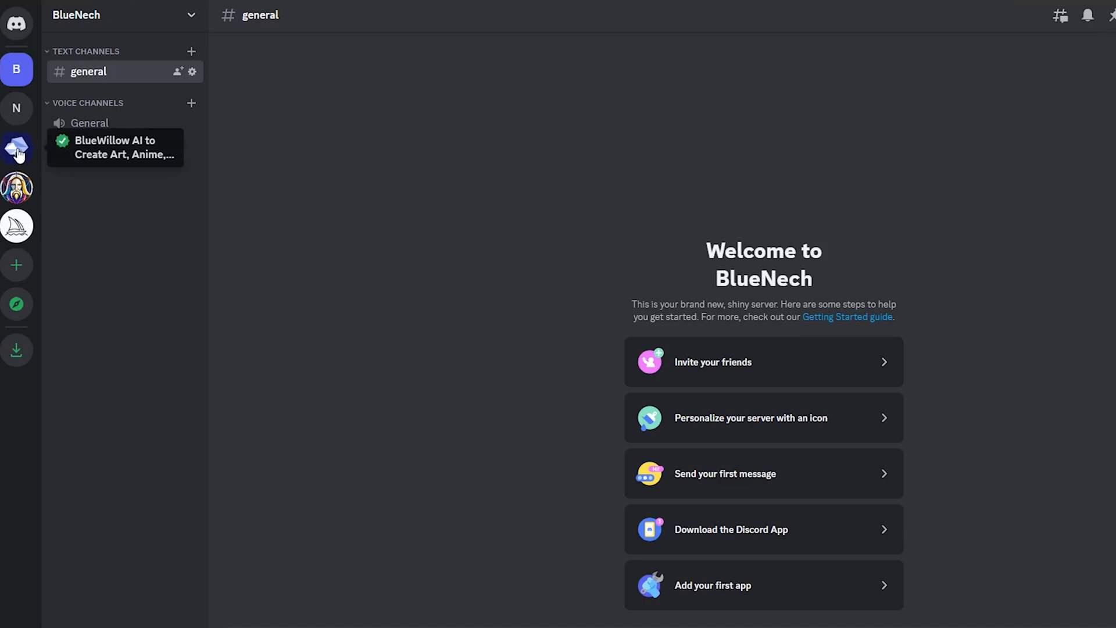
Step: Open the BlueWillow bot's profile from the BlueWillow server's member list to add it
{"action": "left_click", "coordinate": [16, 148]}
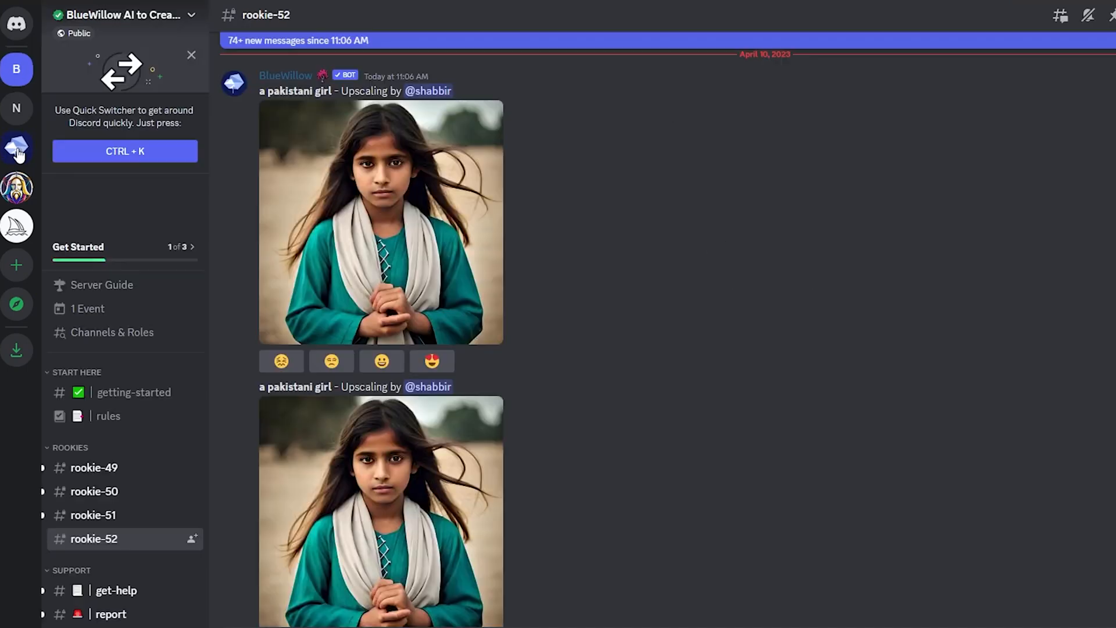
{"action": "left_click", "coordinate": [869, 20]}
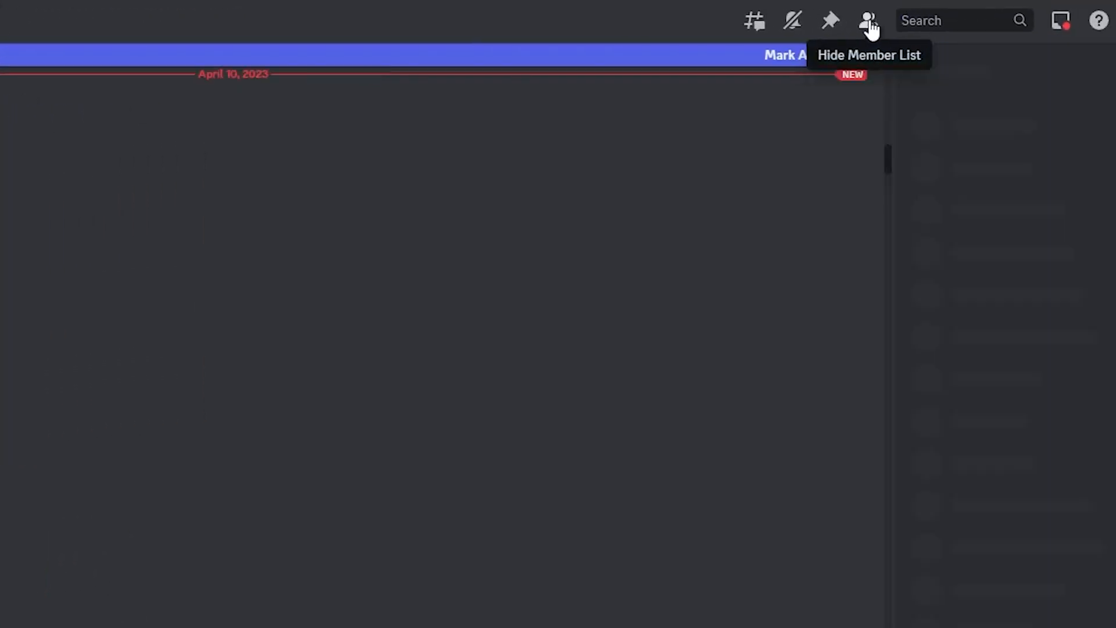
{"action": "left_click", "coordinate": [867, 20]}
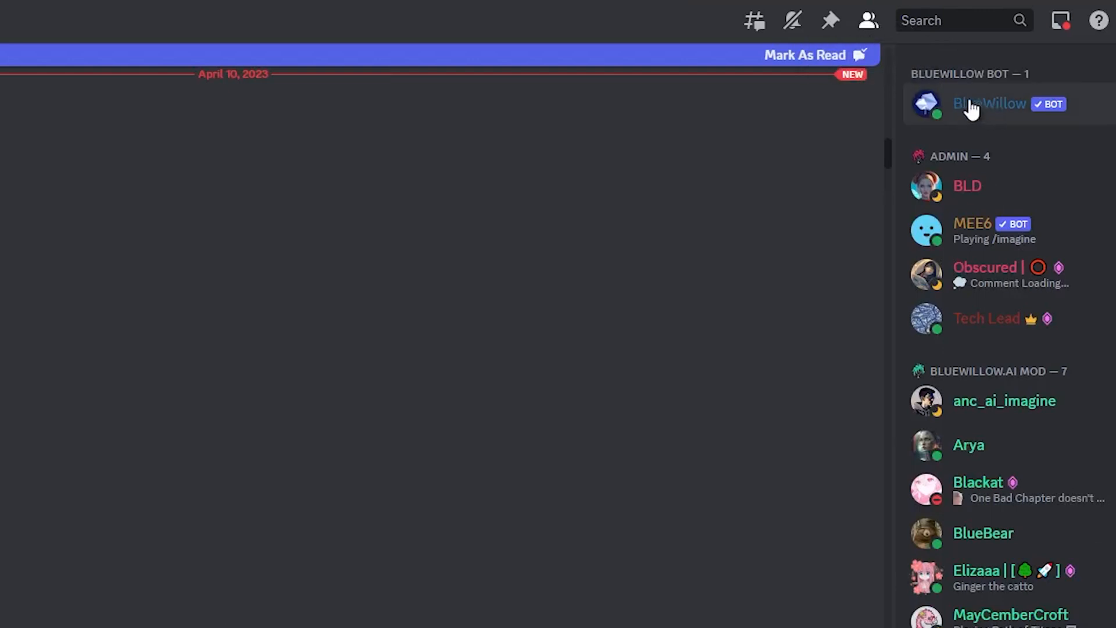
{"action": "left_click", "coordinate": [989, 103]}
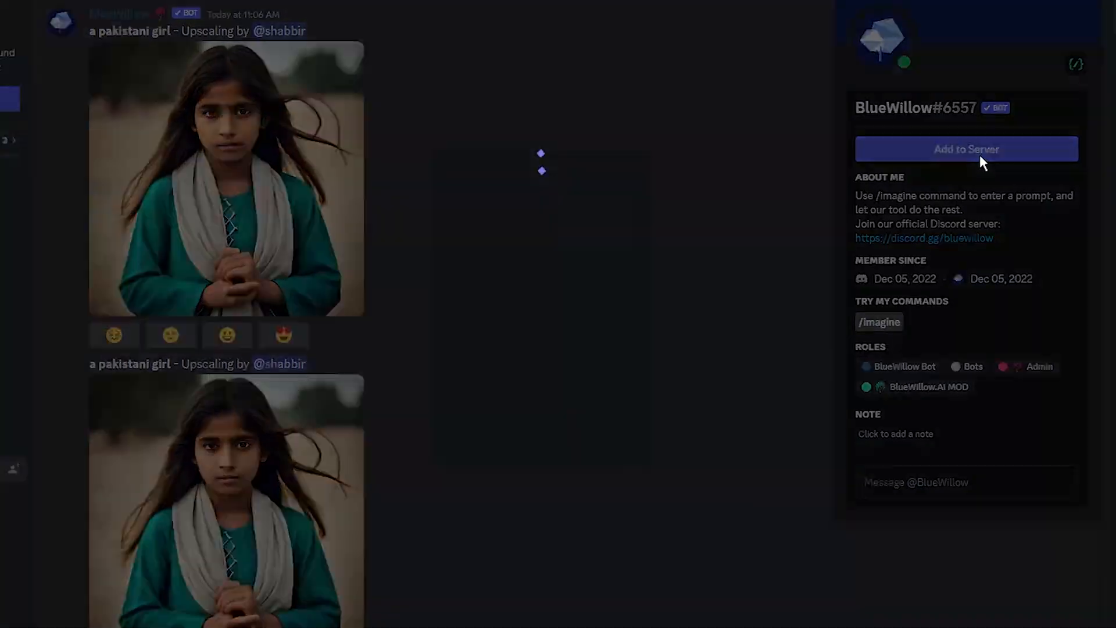
{"action": "left_click", "coordinate": [965, 149]}
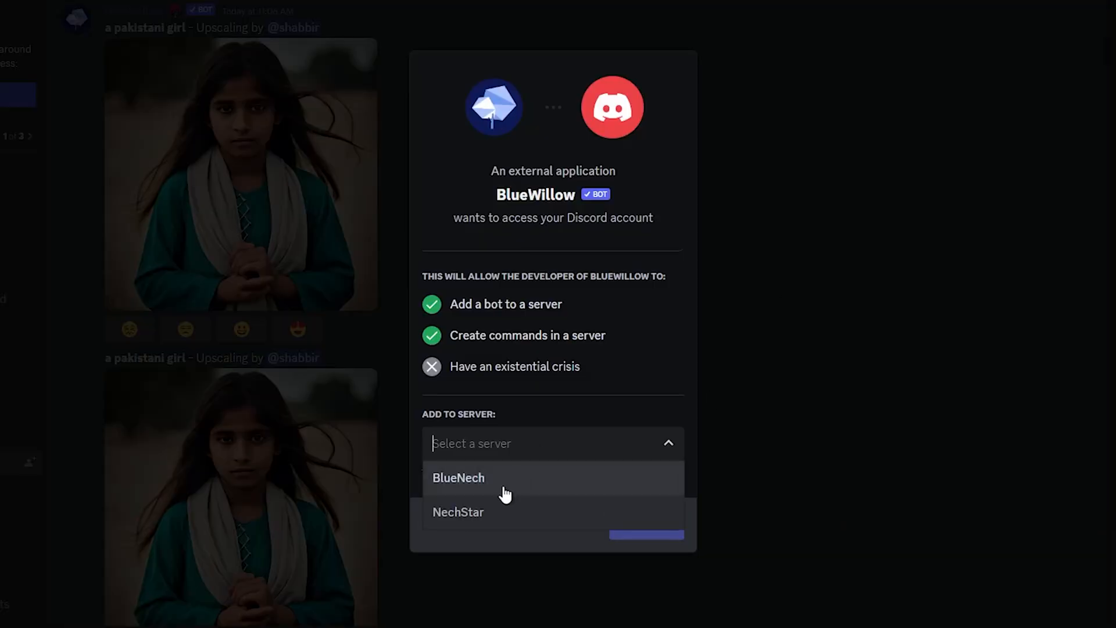
Step: Choose BlueNech, authorize the bot, and pass the hCaptcha human check
{"action": "left_click", "coordinate": [459, 478]}
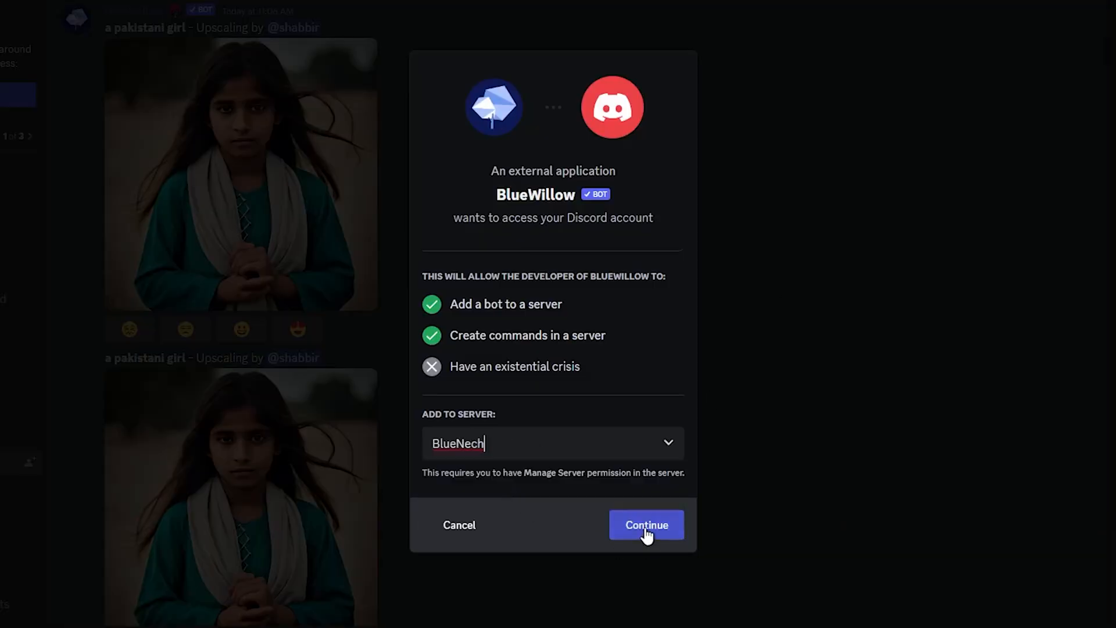
{"action": "left_click", "coordinate": [645, 524]}
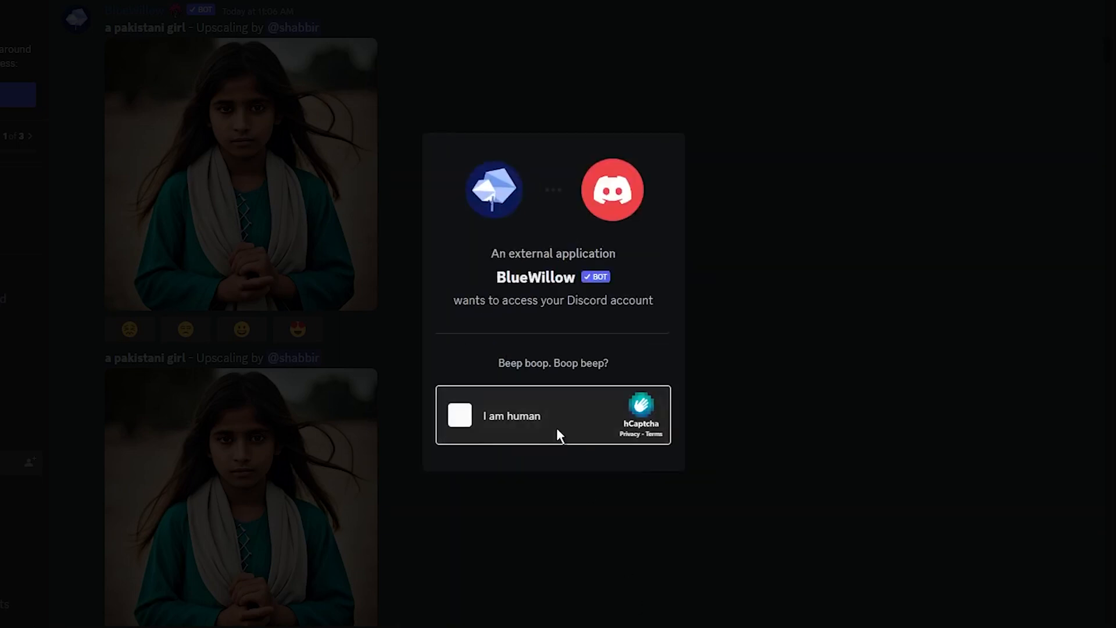
{"action": "left_click", "coordinate": [459, 415]}
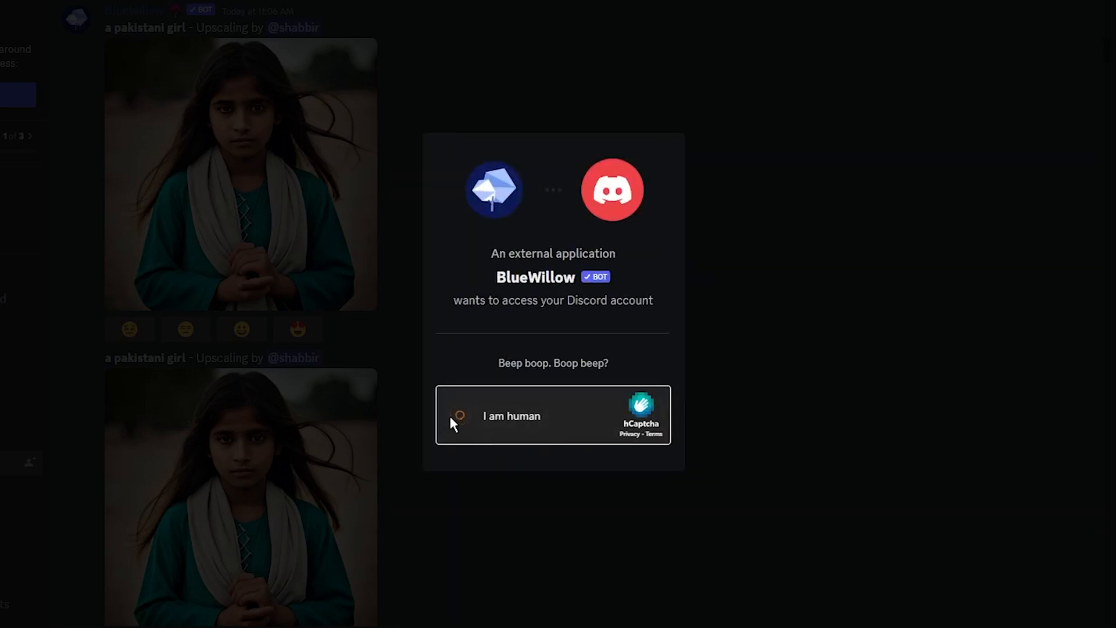
{"action": "left_click", "coordinate": [459, 416]}
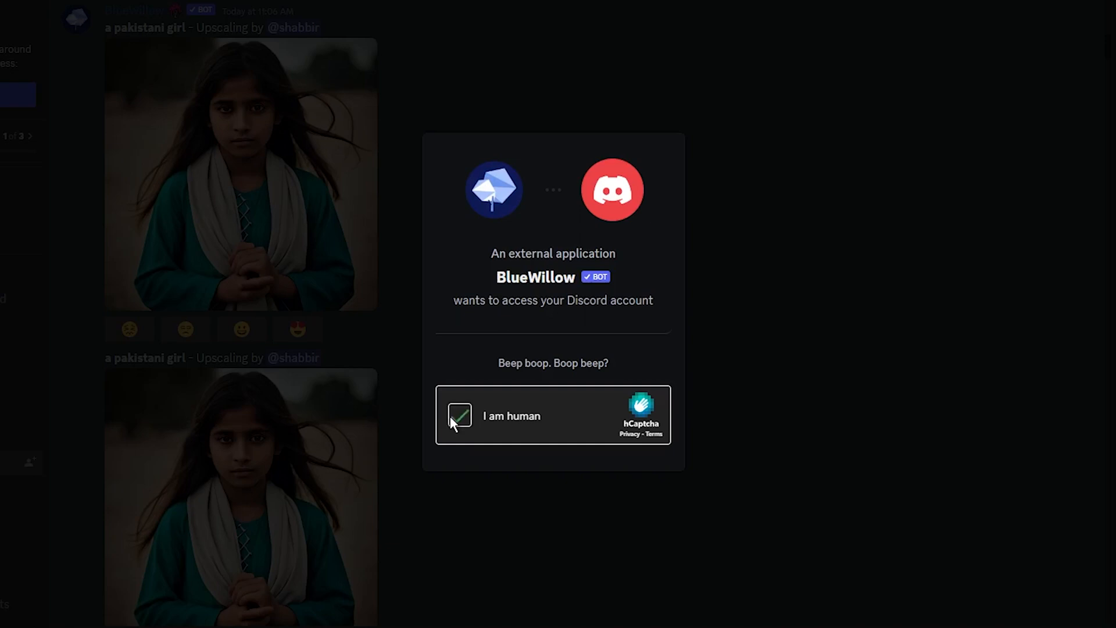
{"action": "left_click", "coordinate": [459, 416]}
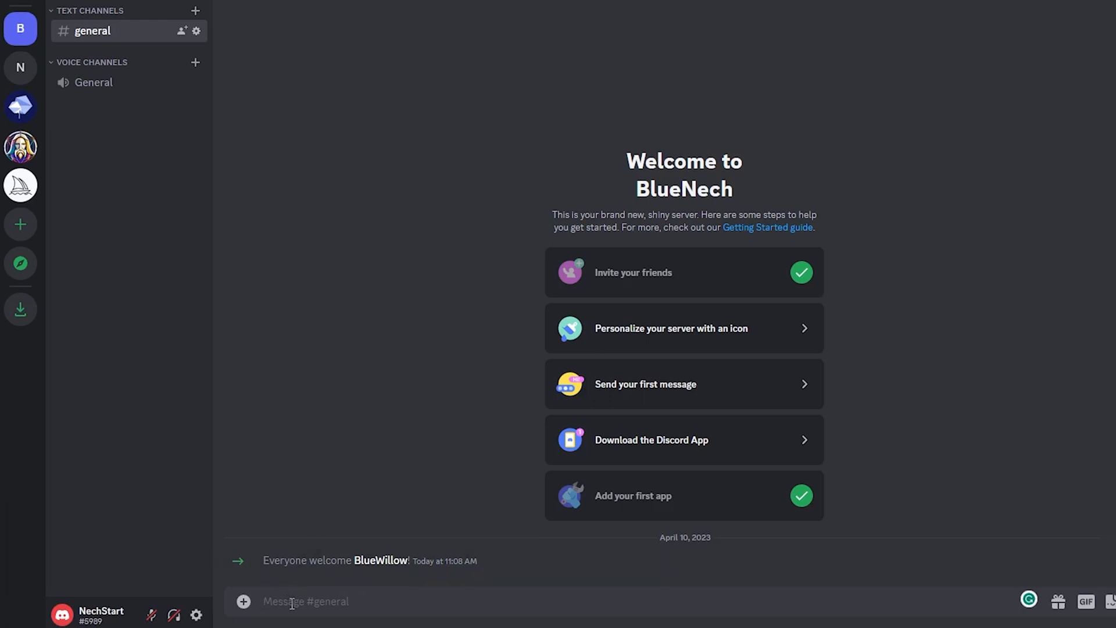
Step: Run BlueWillow's /imagine with the prompt 'a young woman holding a flower'
{"action": "type", "text": "/"}
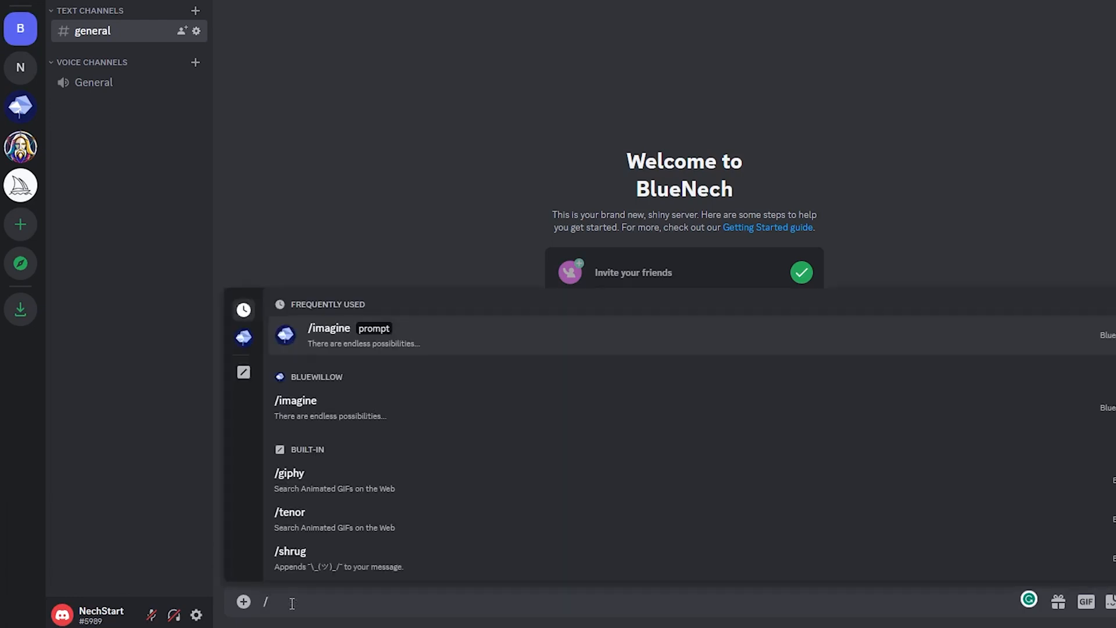
{"action": "type", "text": "im"}
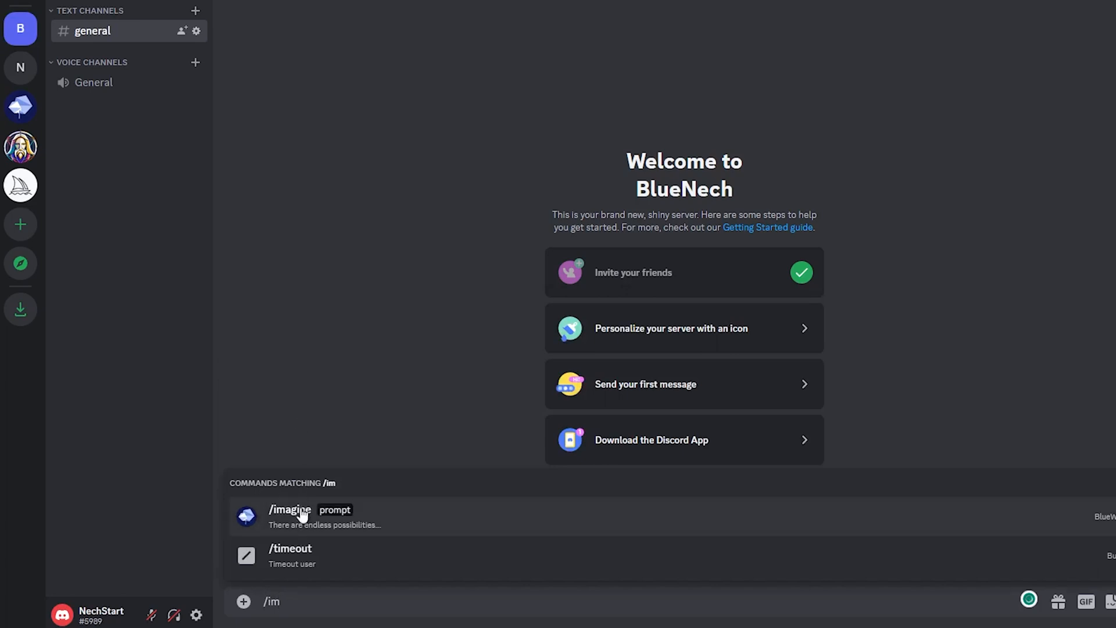
{"action": "left_click", "coordinate": [289, 510]}
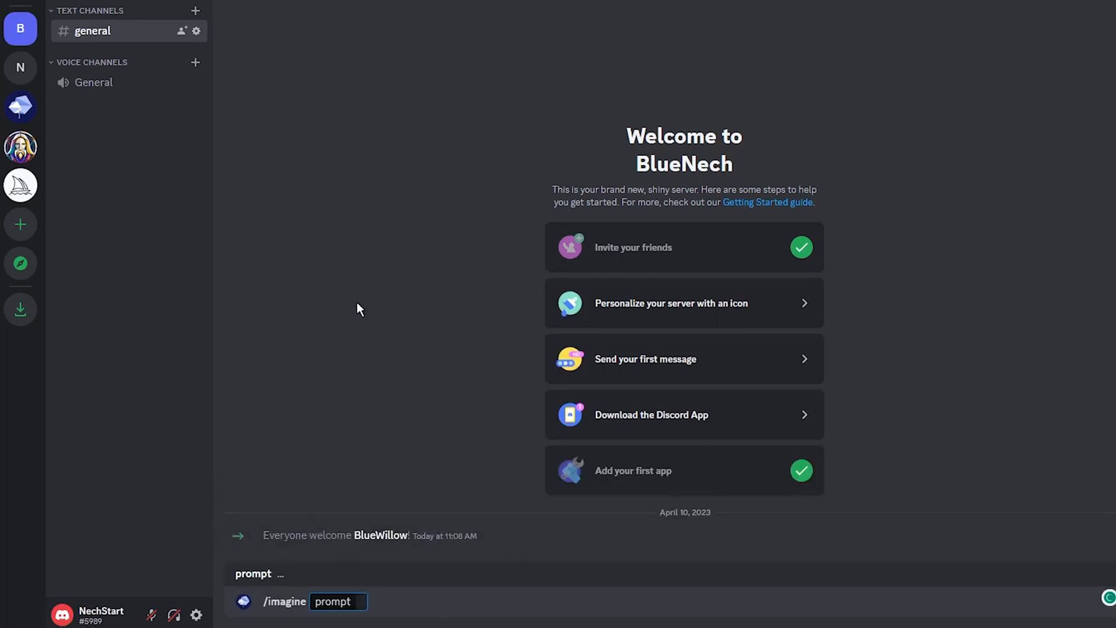
{"action": "type", "text": "a young woman"}
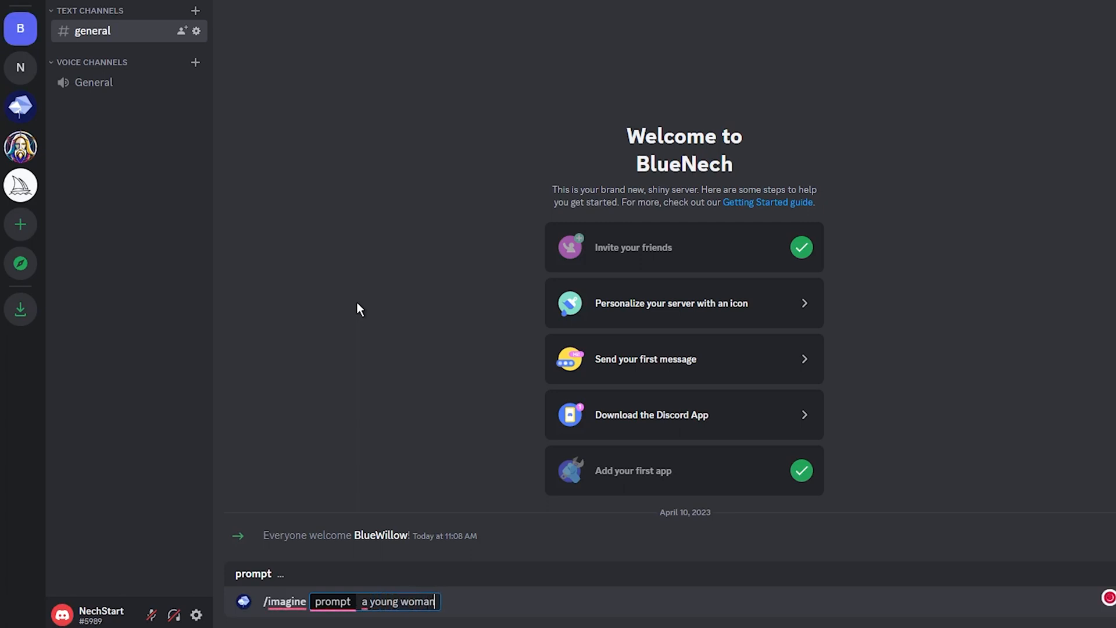
{"action": "type", "text": "holding a flow"}
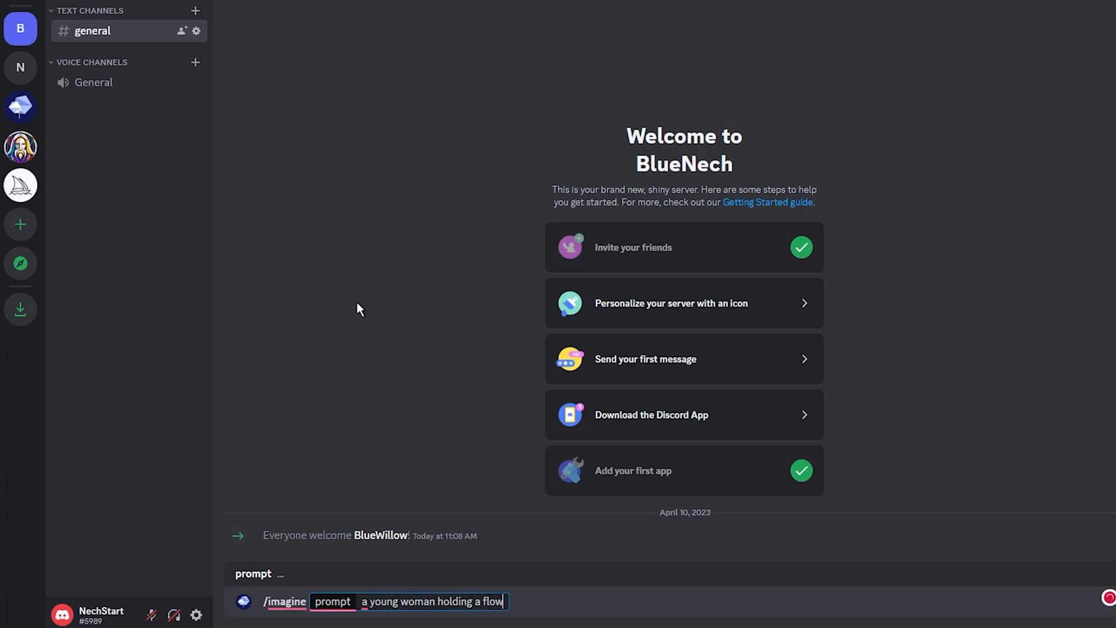
{"action": "key", "text": "Enter"}
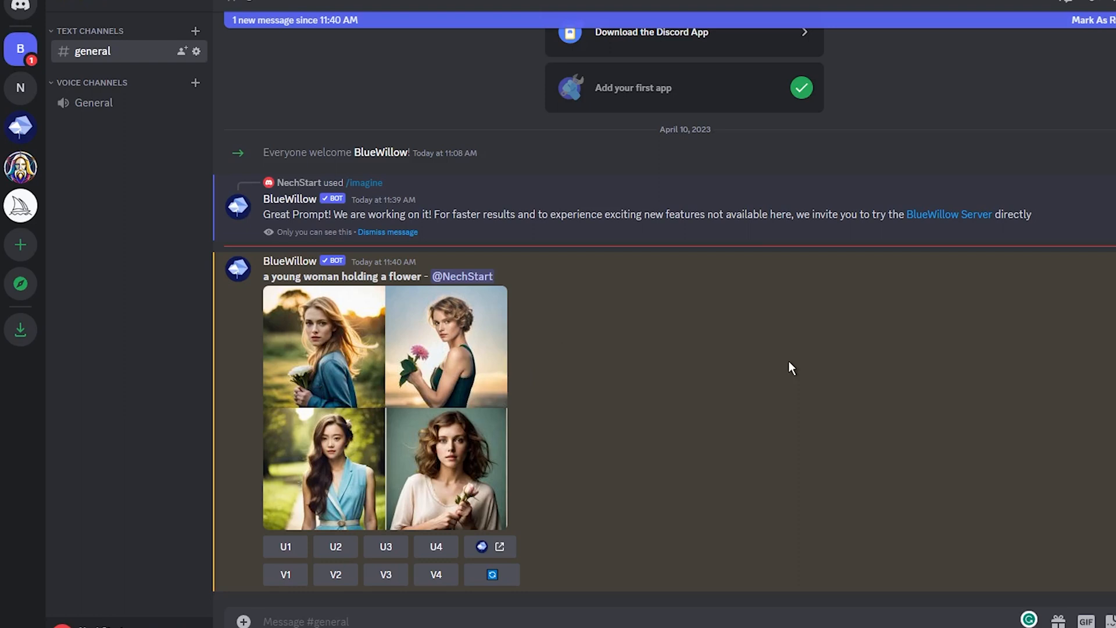
{"action": "mouse_move", "coordinate": [239, 339]}
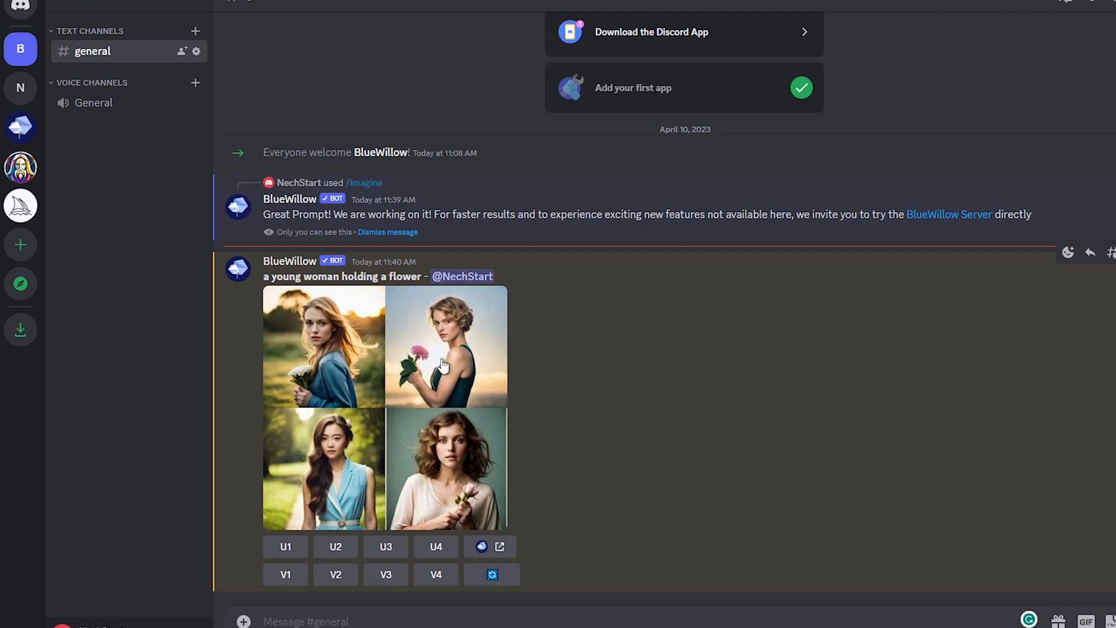
{"action": "mouse_move", "coordinate": [419, 377]}
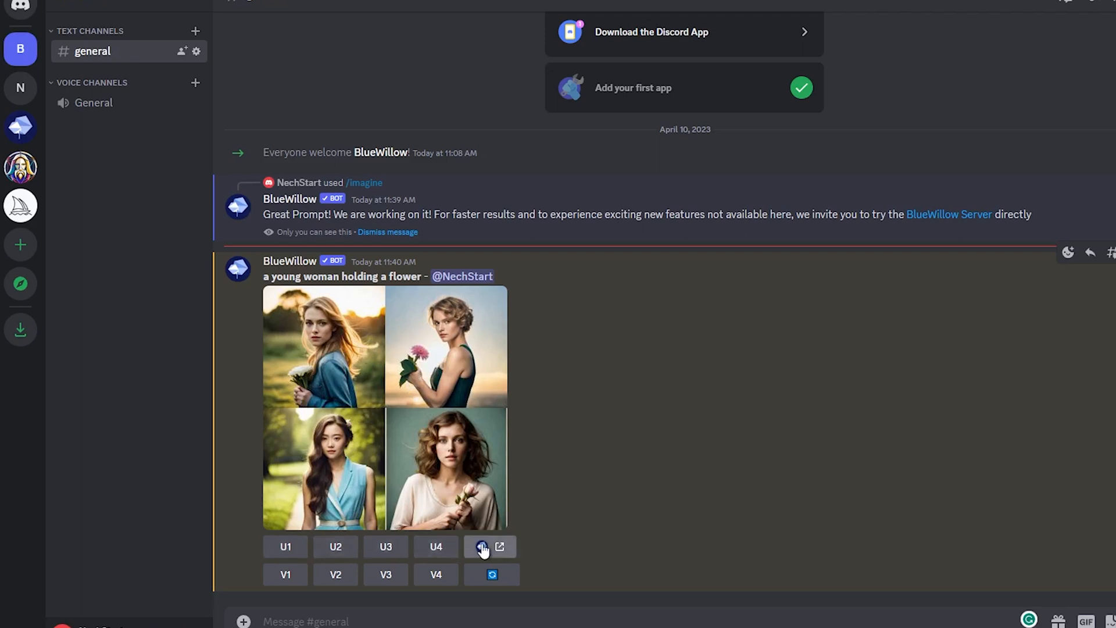
{"action": "mouse_move", "coordinate": [422, 552]}
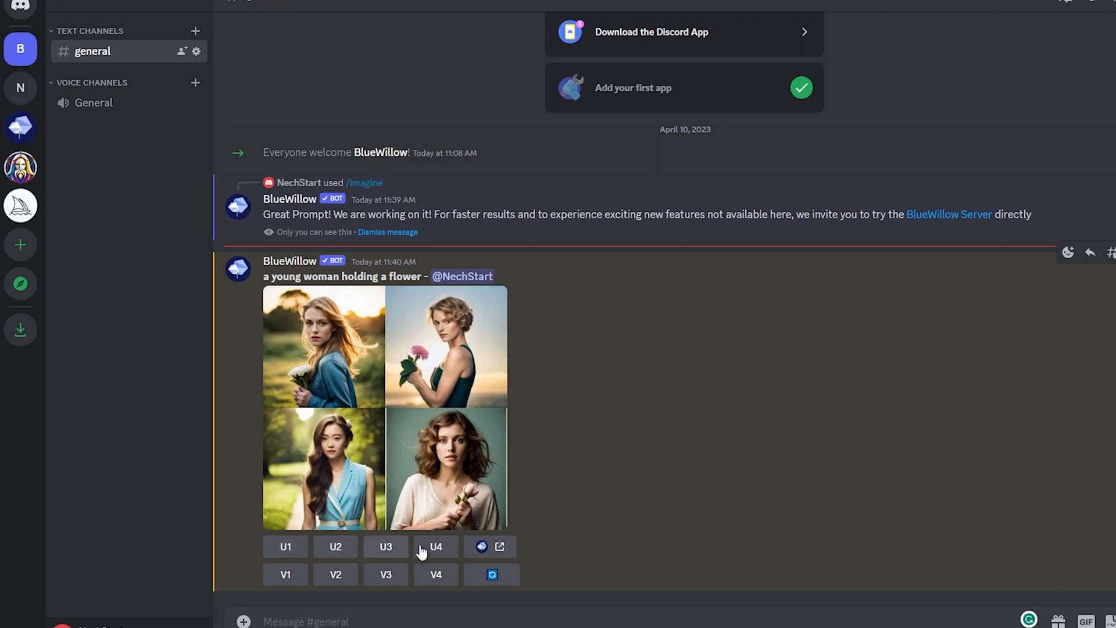
{"action": "mouse_move", "coordinate": [377, 393]}
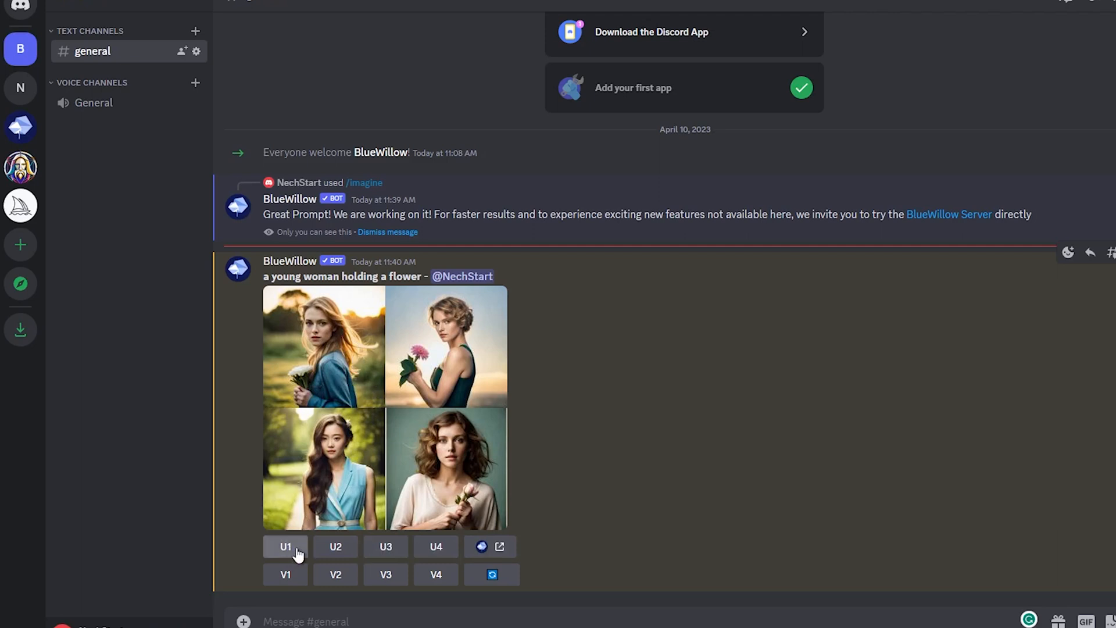
{"action": "mouse_move", "coordinate": [336, 546]}
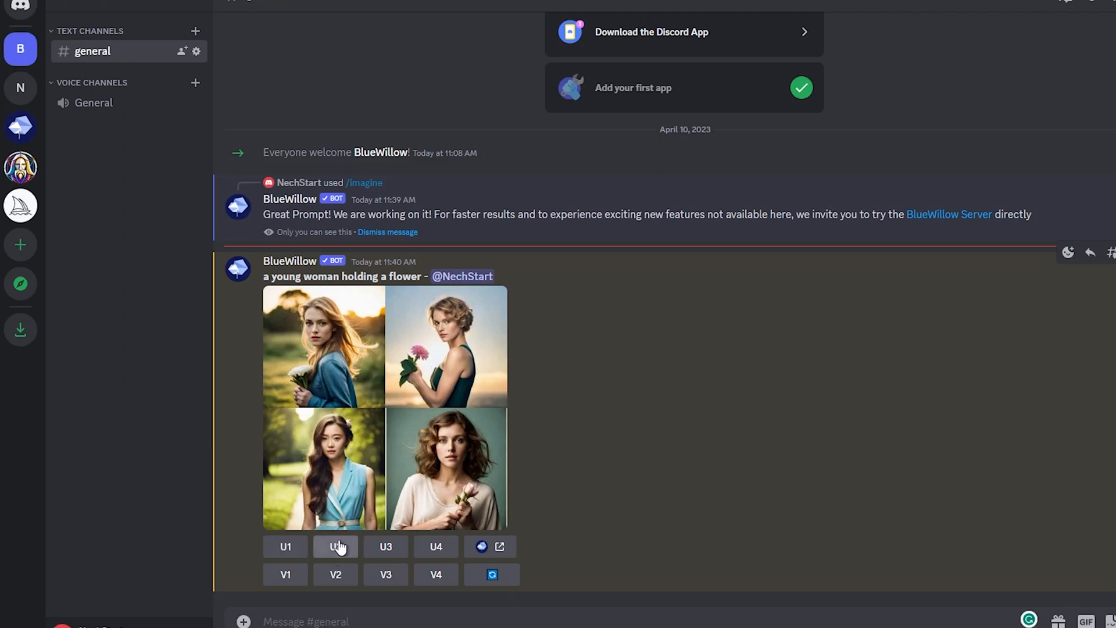
{"action": "mouse_move", "coordinate": [424, 545]}
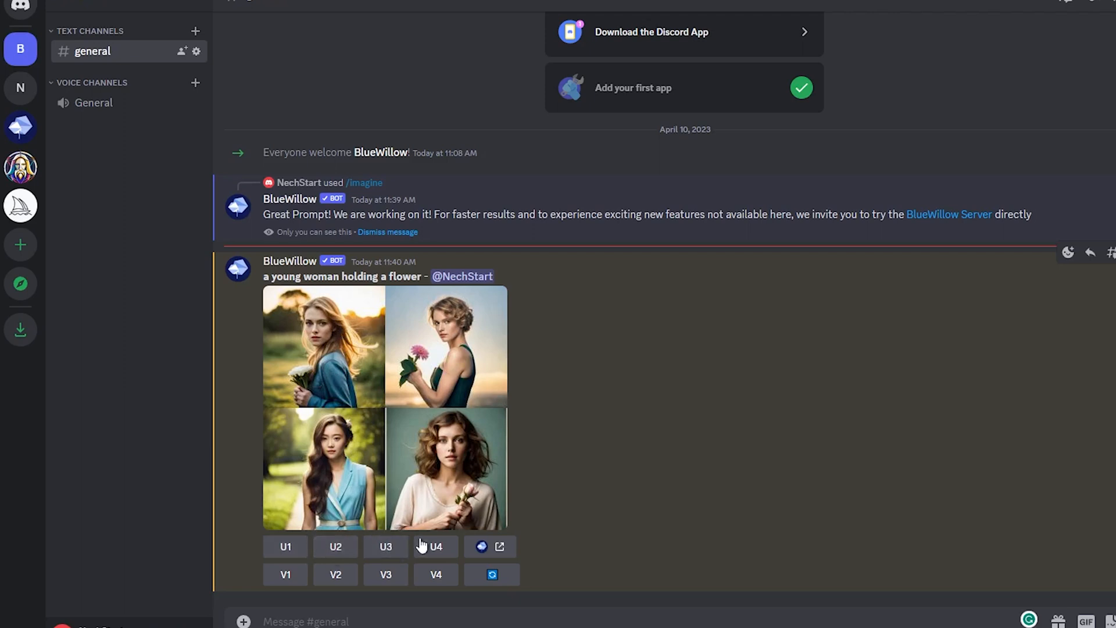
{"action": "mouse_move", "coordinate": [330, 539]}
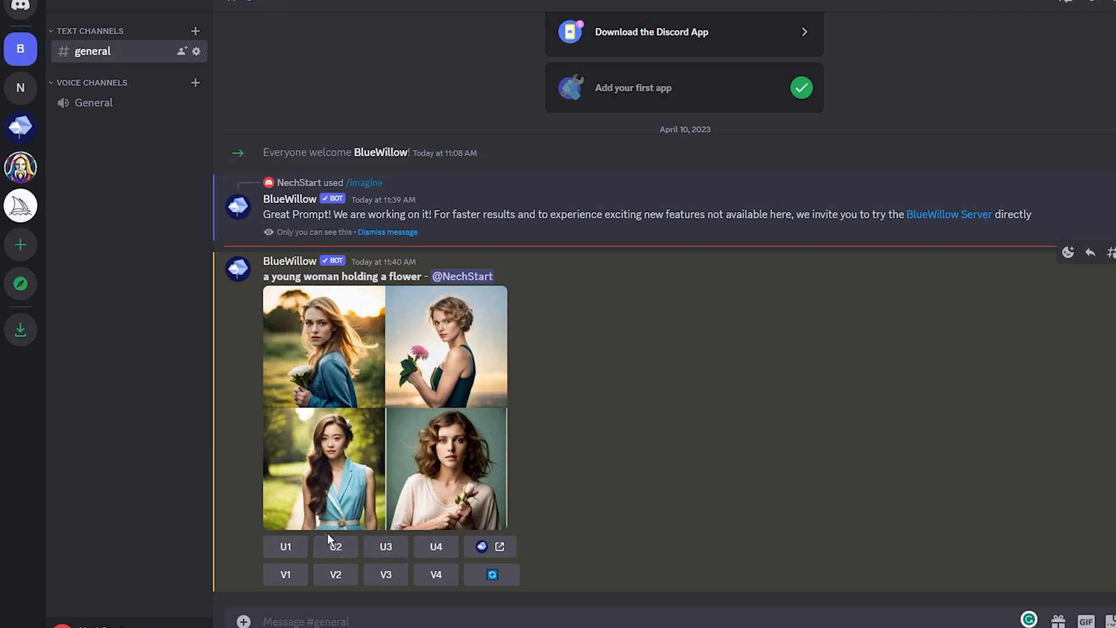
Step: Upscale grid image 1 (U1), the blonde woman holding white flowers
{"action": "left_click", "coordinate": [285, 546]}
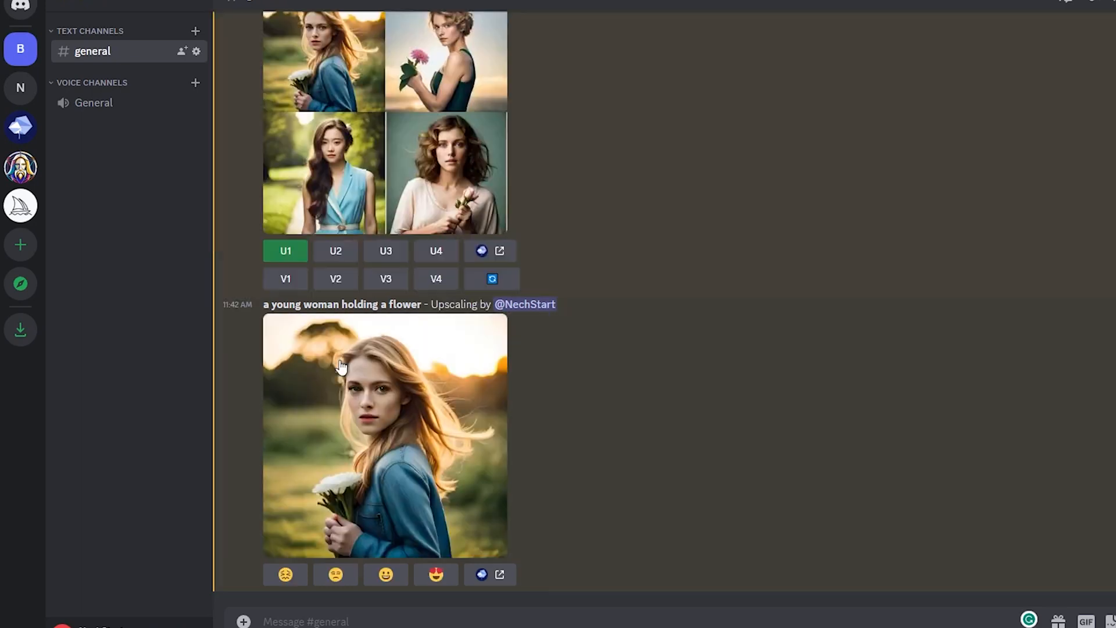
{"action": "mouse_move", "coordinate": [463, 425]}
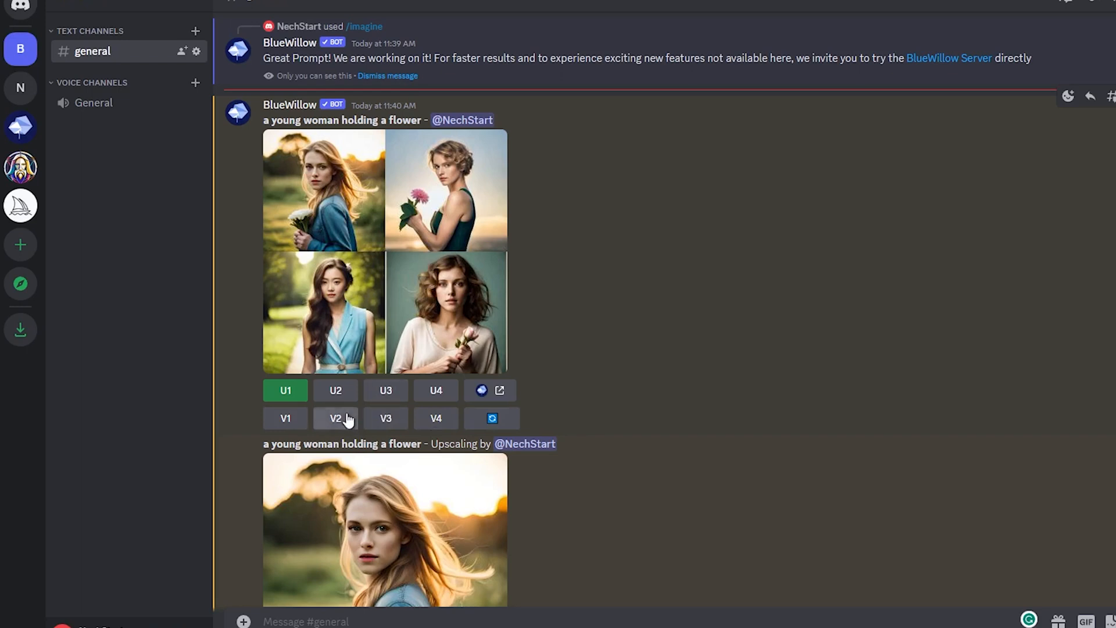
Step: Request V2 variations of the woman holding a pink flower and scroll down
{"action": "left_click", "coordinate": [336, 418]}
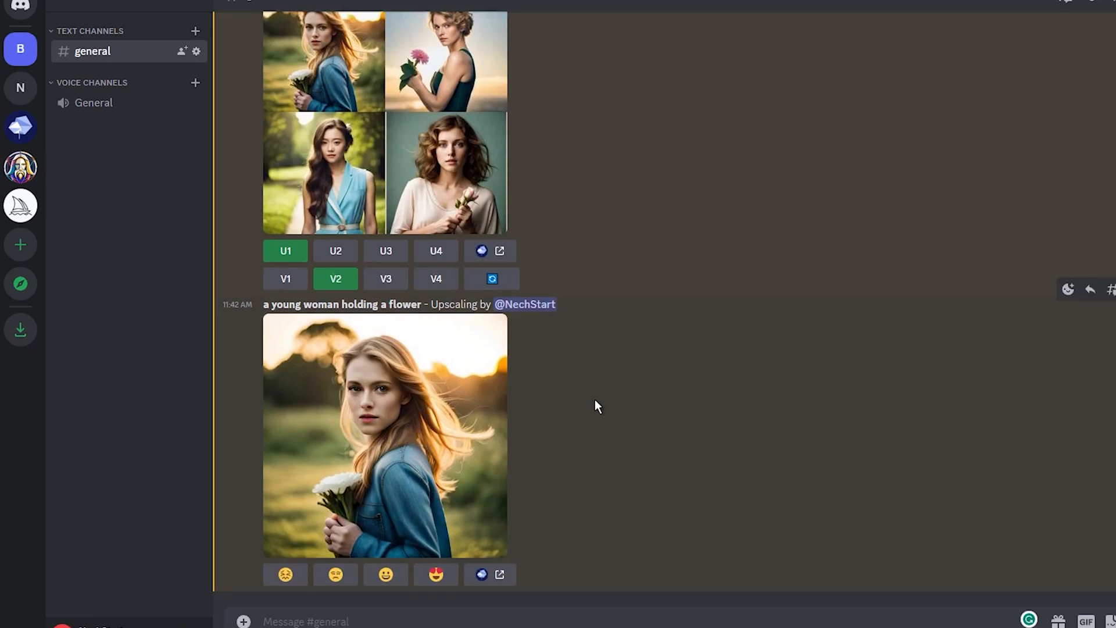
{"action": "scroll", "scroll_direction": "down", "scroll_amount": 3}
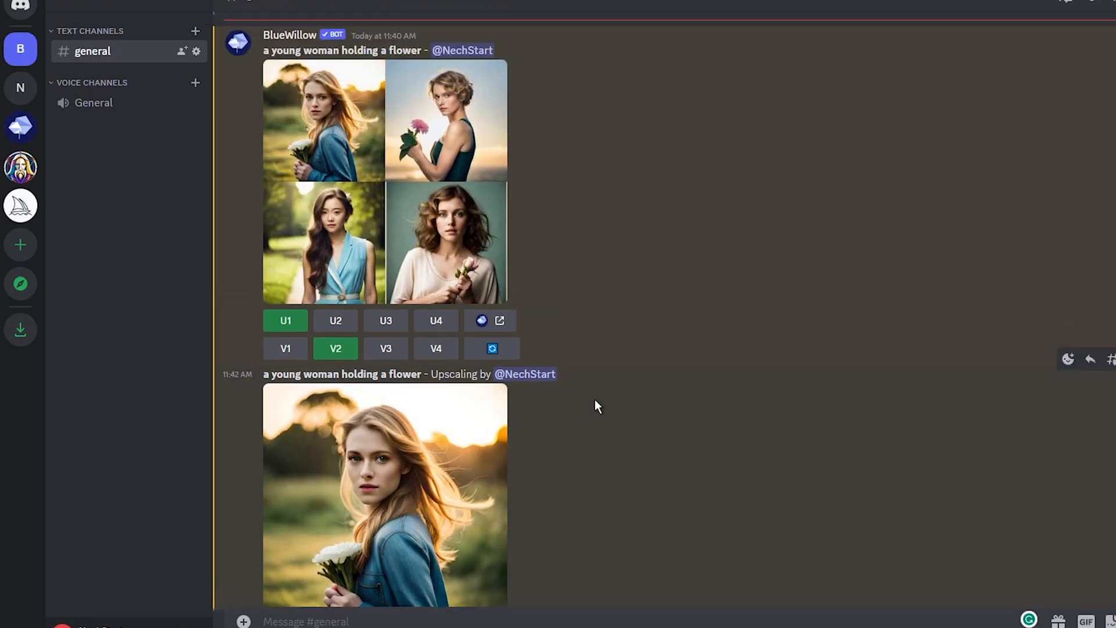
{"action": "scroll", "scroll_direction": "down", "scroll_amount": 3}
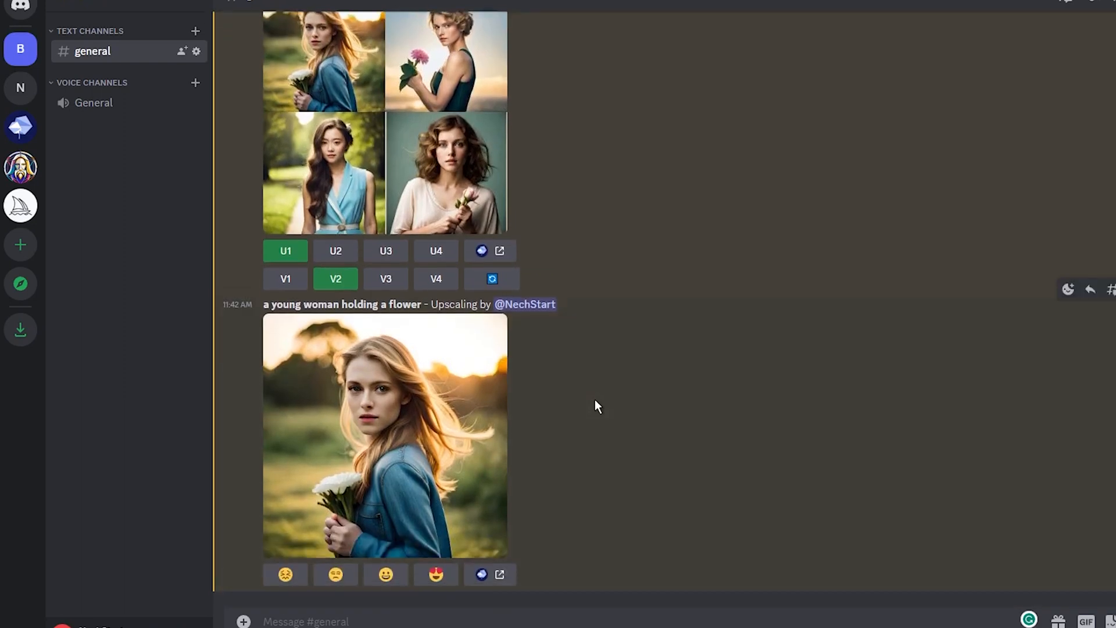
{"action": "mouse_move", "coordinate": [675, 315]}
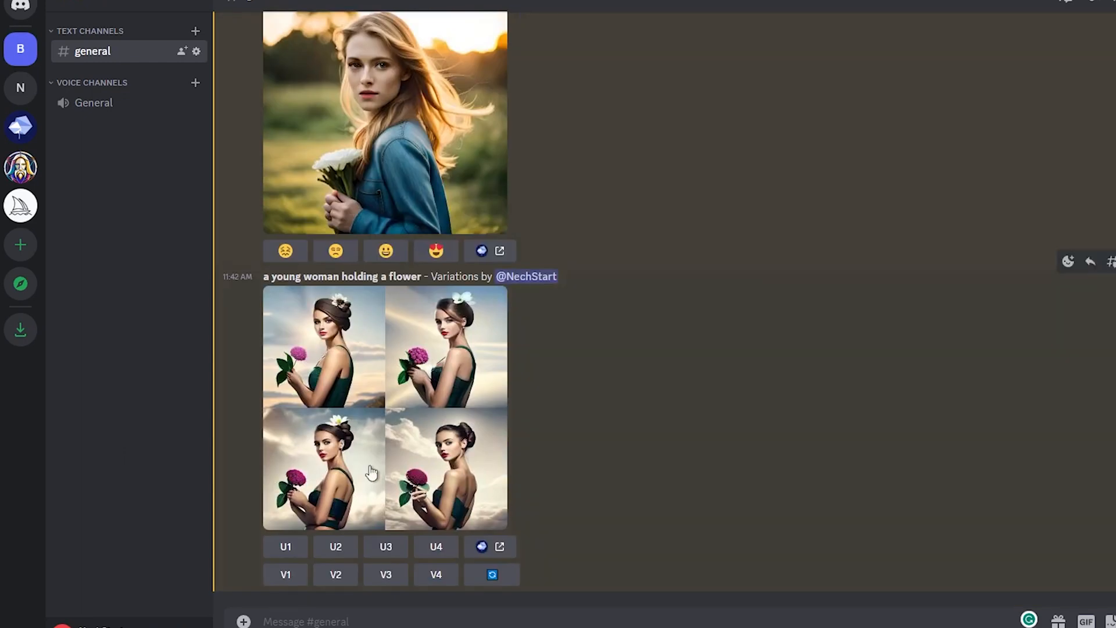
{"action": "mouse_move", "coordinate": [634, 404]}
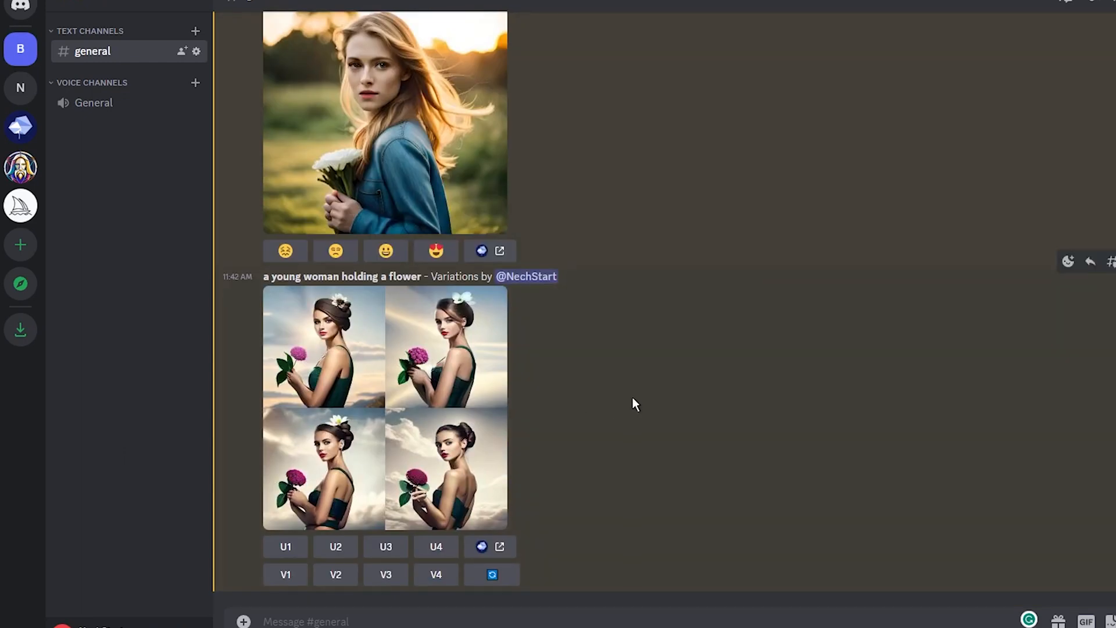